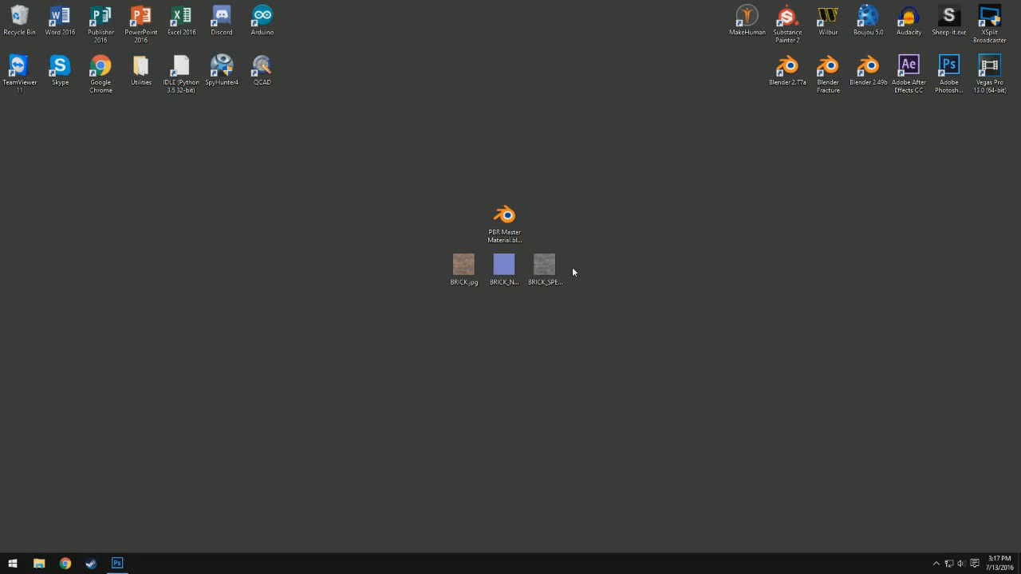
- Load PBR Master Material.blend and switch the 3D viewport to Rendered shading
left_click(505, 215)
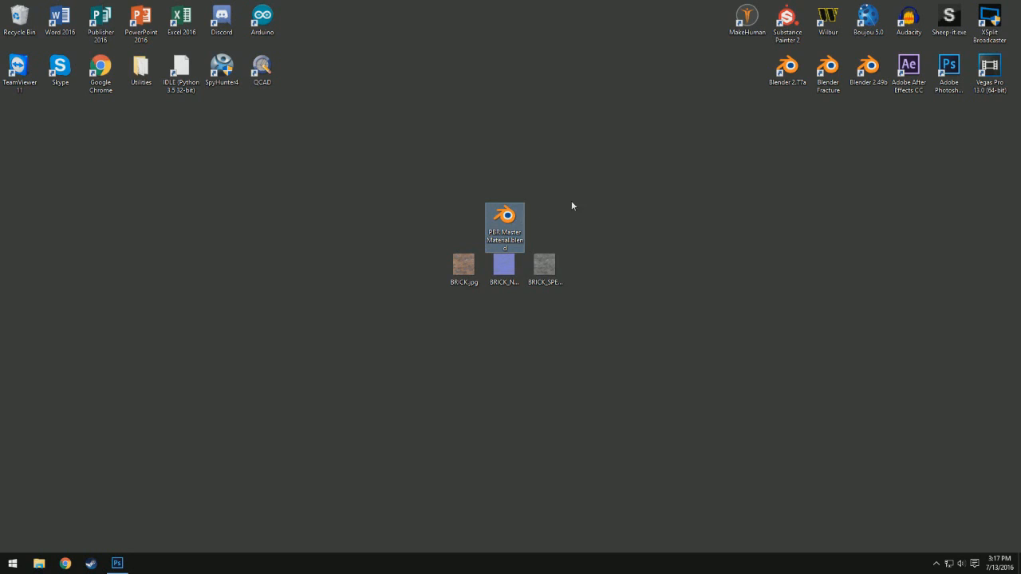
mouse_move(811, 318)
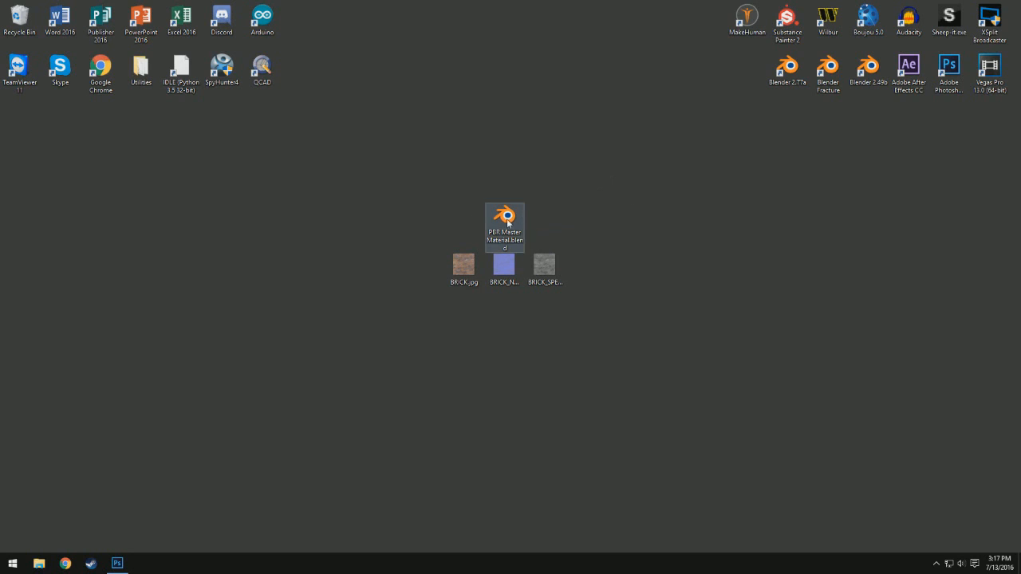
mouse_move(505, 223)
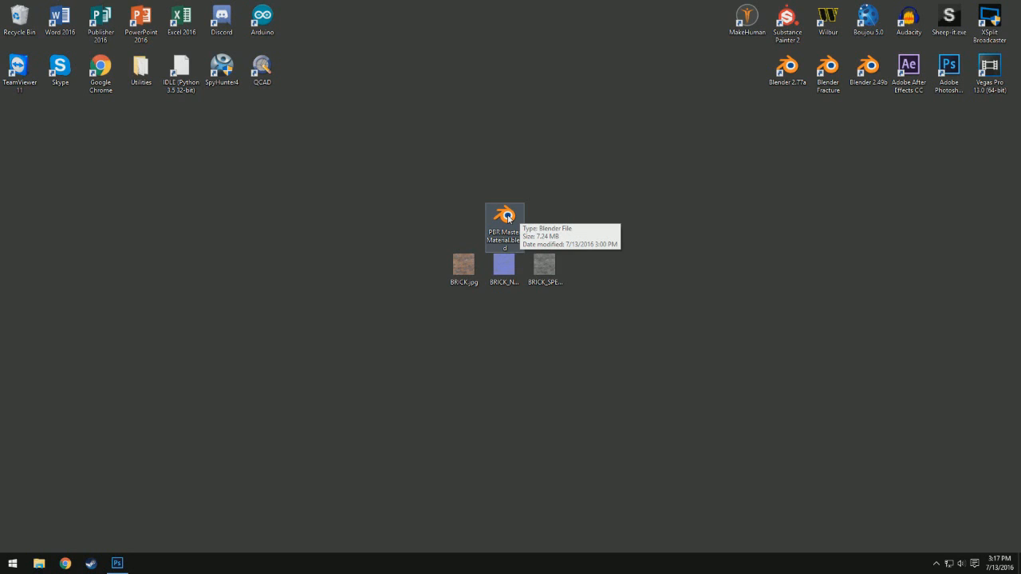
mouse_move(648, 224)
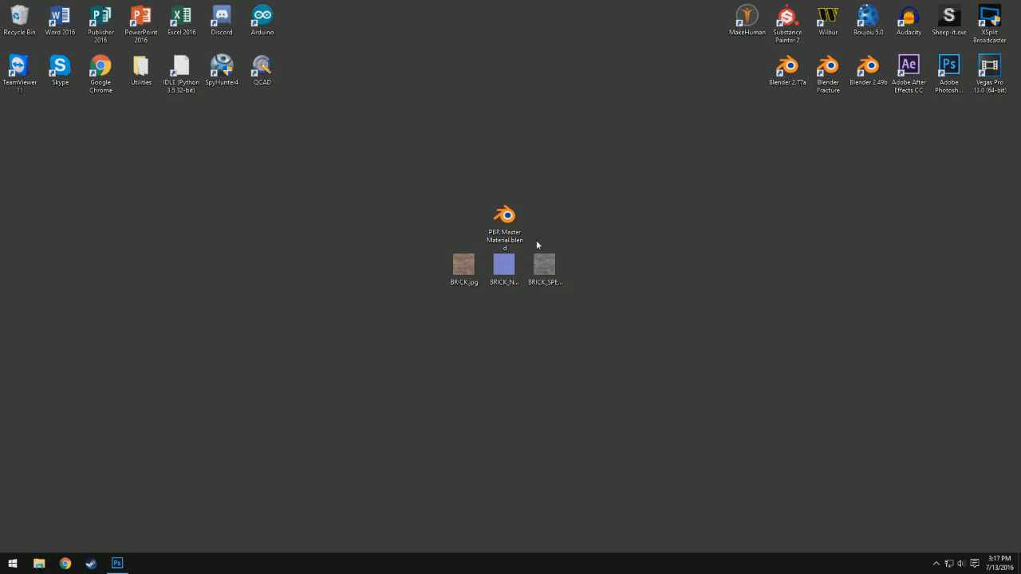
mouse_move(504, 215)
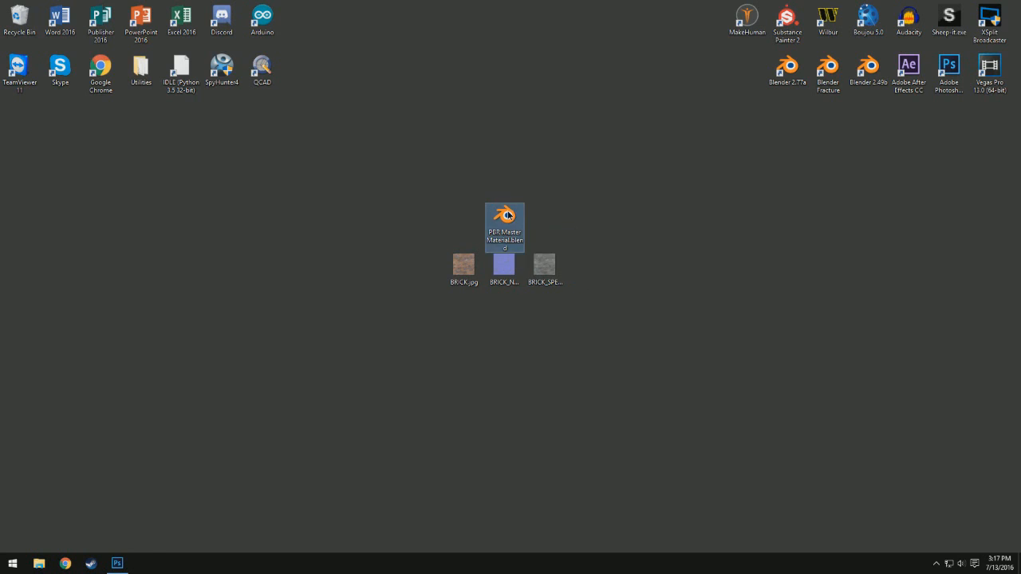
double_click(504, 226)
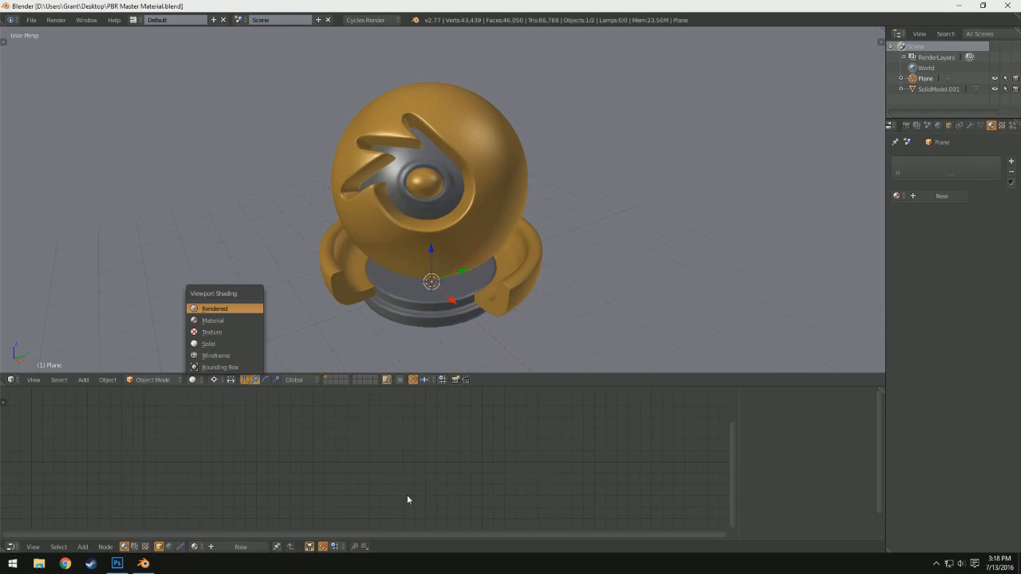
left_click(214, 309)
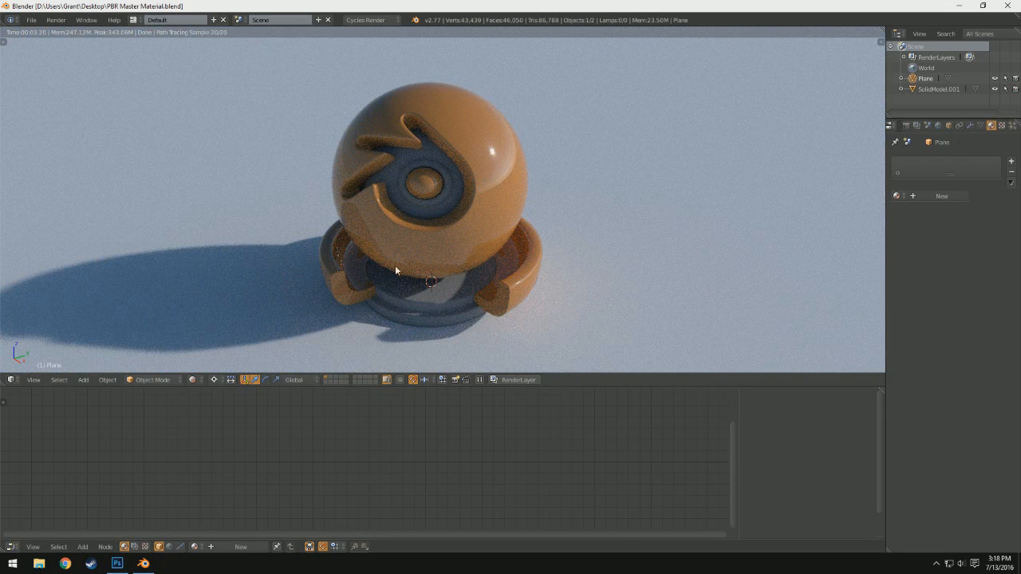
mouse_move(530, 170)
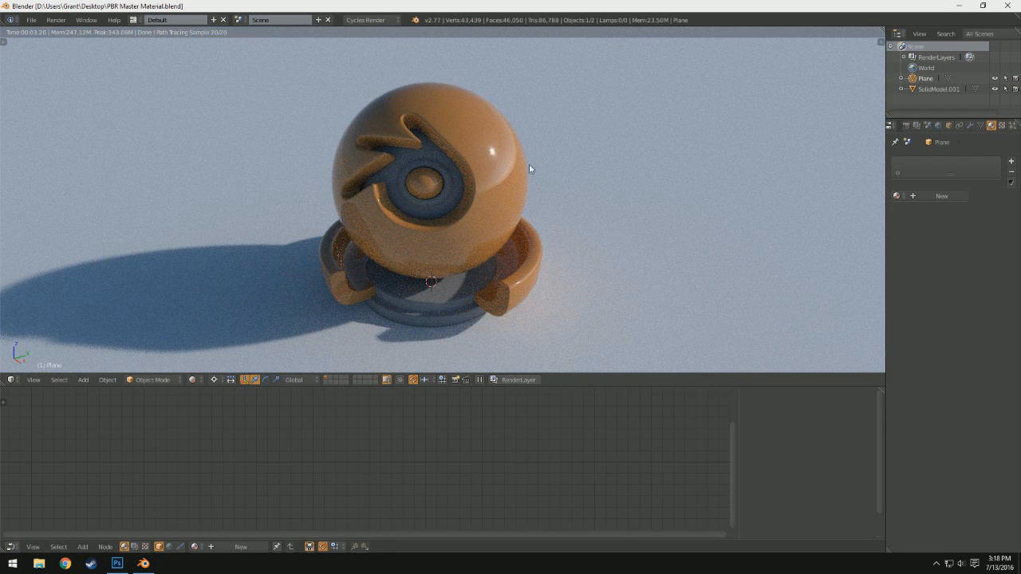
- Switch the lower area to the Node Editor showing PBR_Shader feeding Material Output
left_click(941, 89)
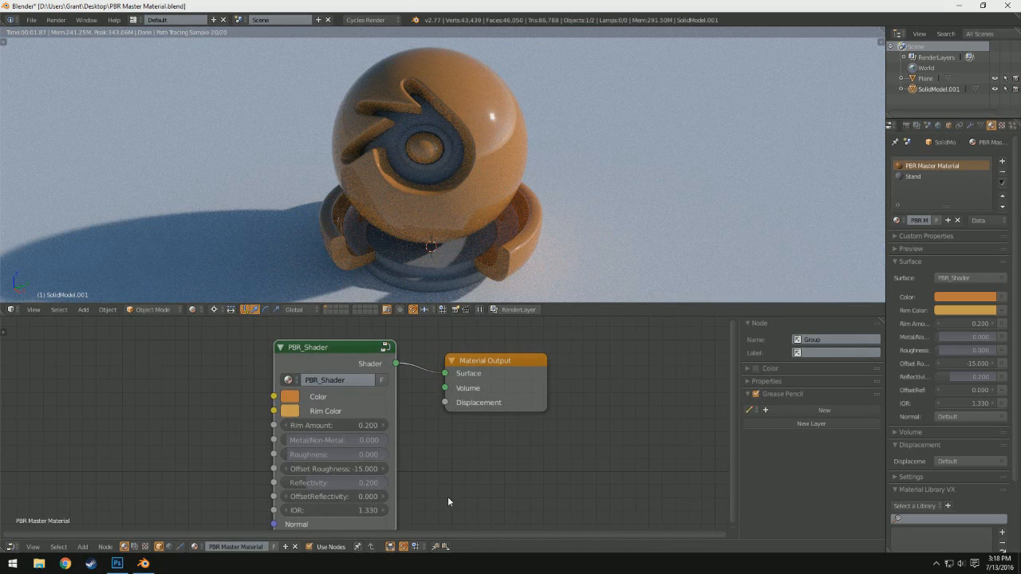
mouse_move(357, 398)
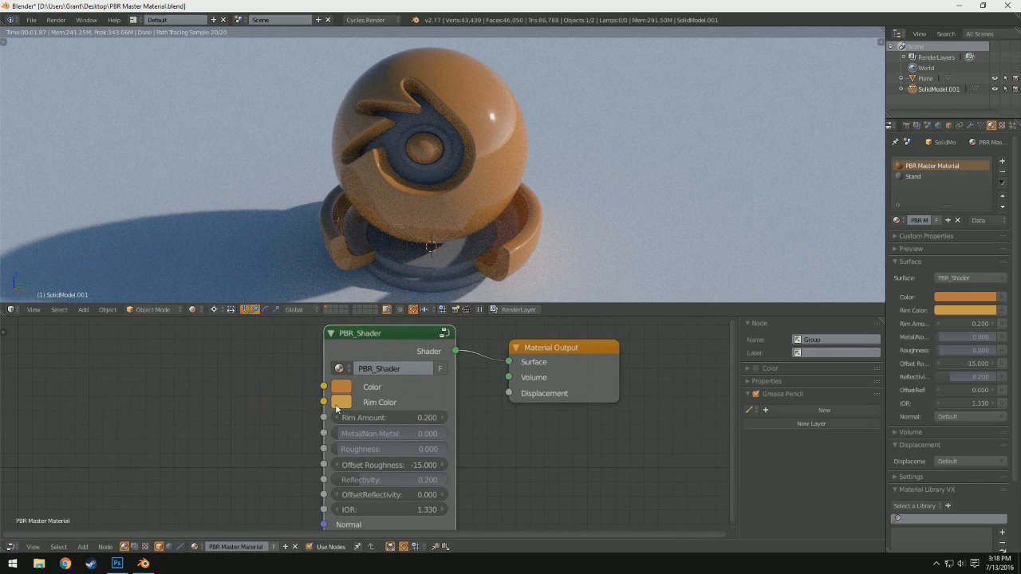
mouse_move(557, 472)
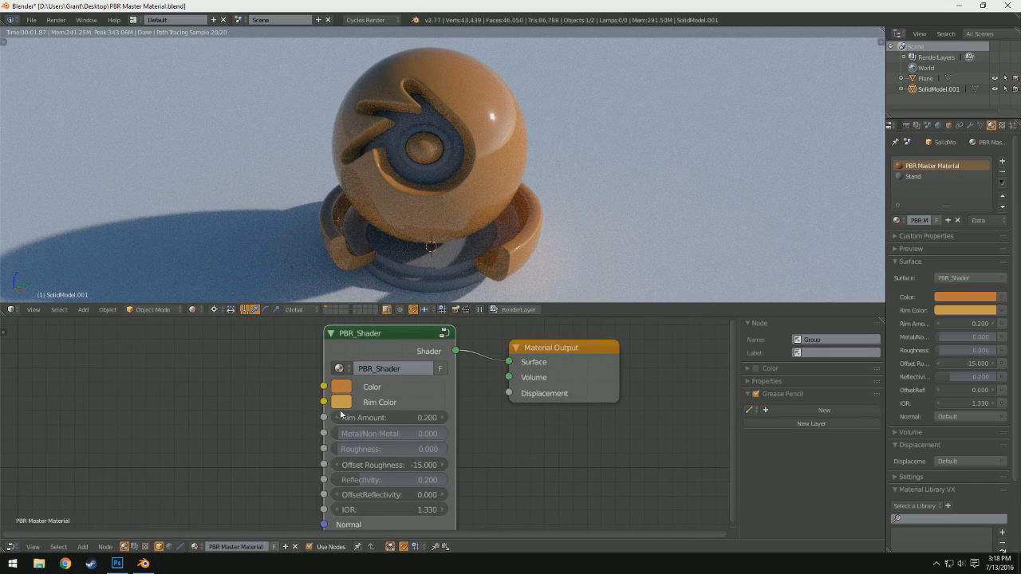
mouse_move(341, 408)
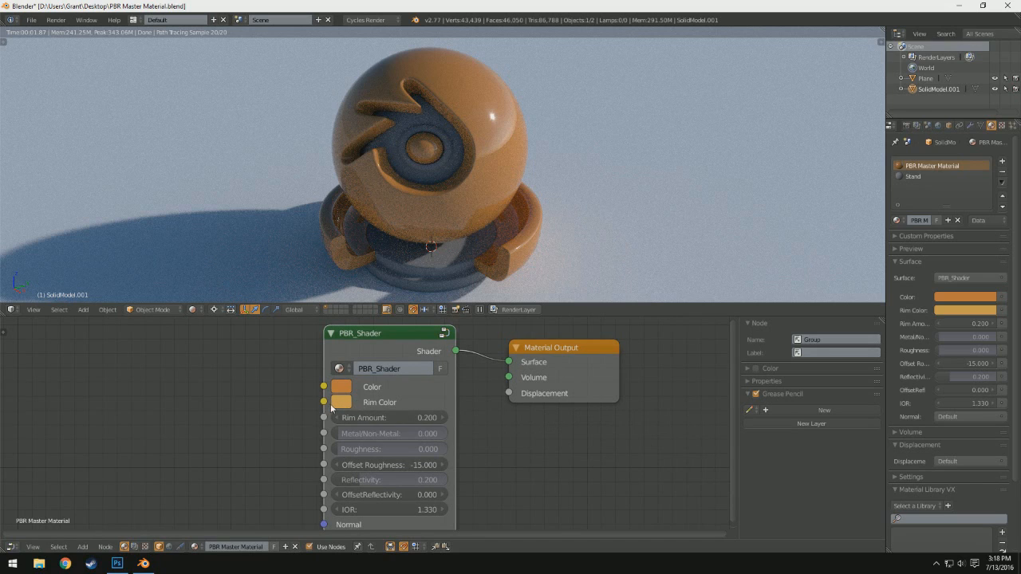
mouse_move(319, 411)
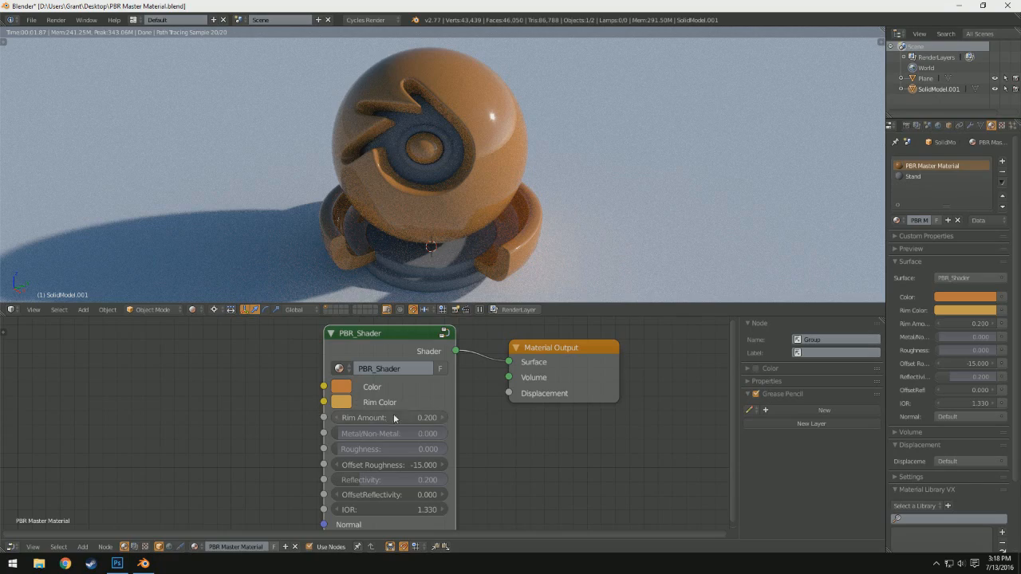
- Set the PBR_Shader base colour to blue and raise the Metal value for a partly metallic look
left_click(342, 387)
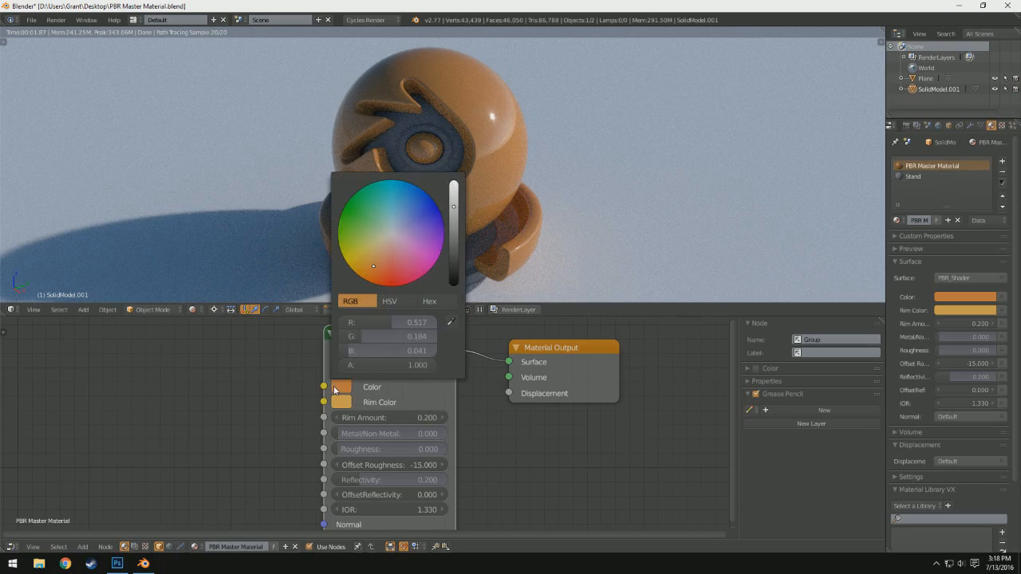
left_click(439, 207)
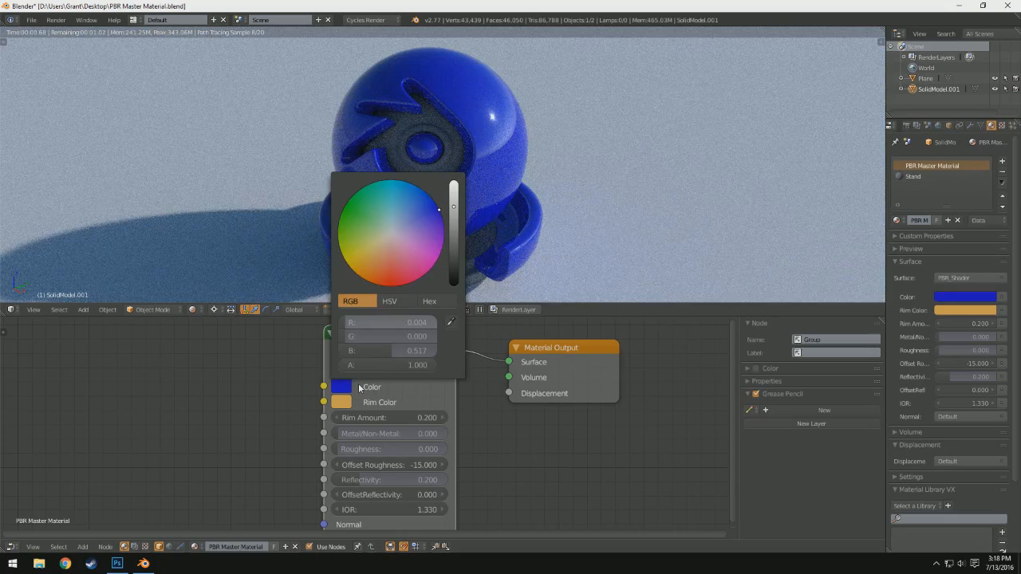
left_click(383, 233)
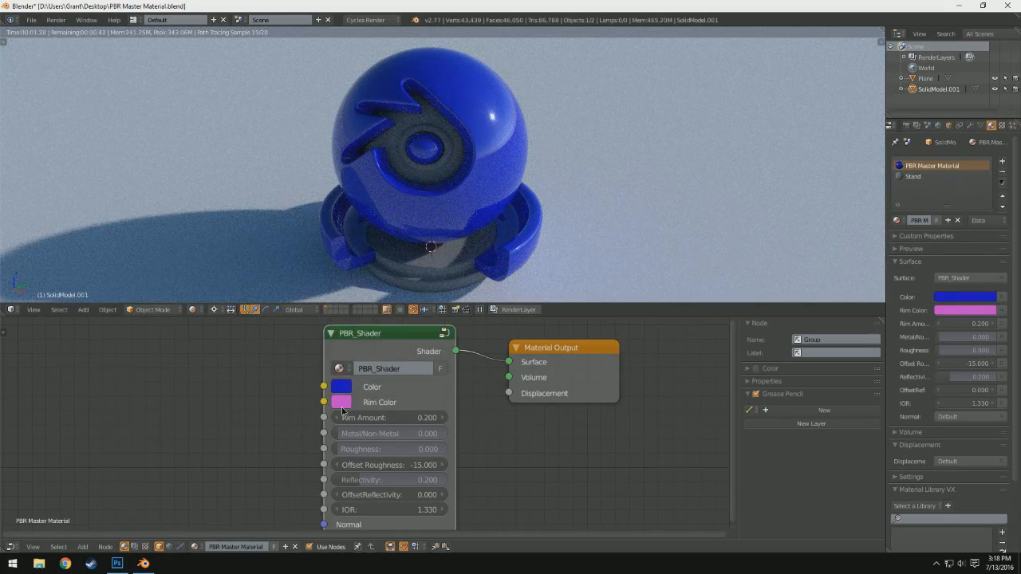
left_click(341, 387)
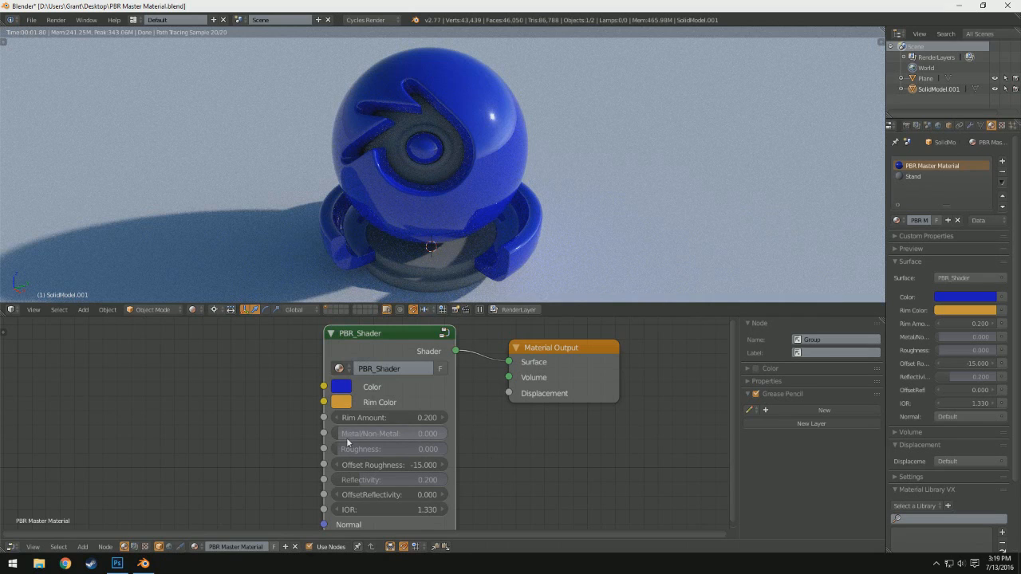
mouse_move(374, 434)
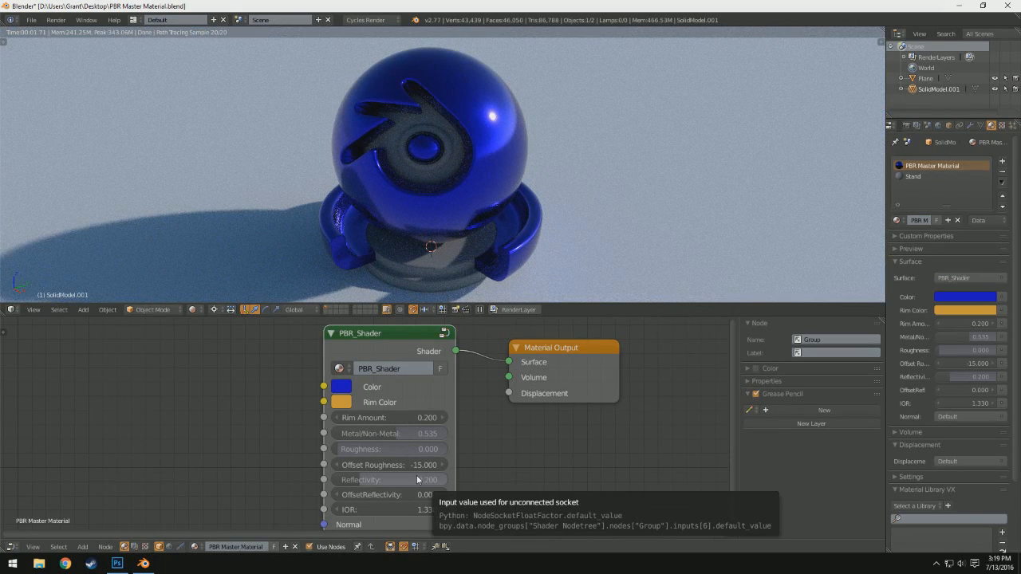
mouse_move(343, 393)
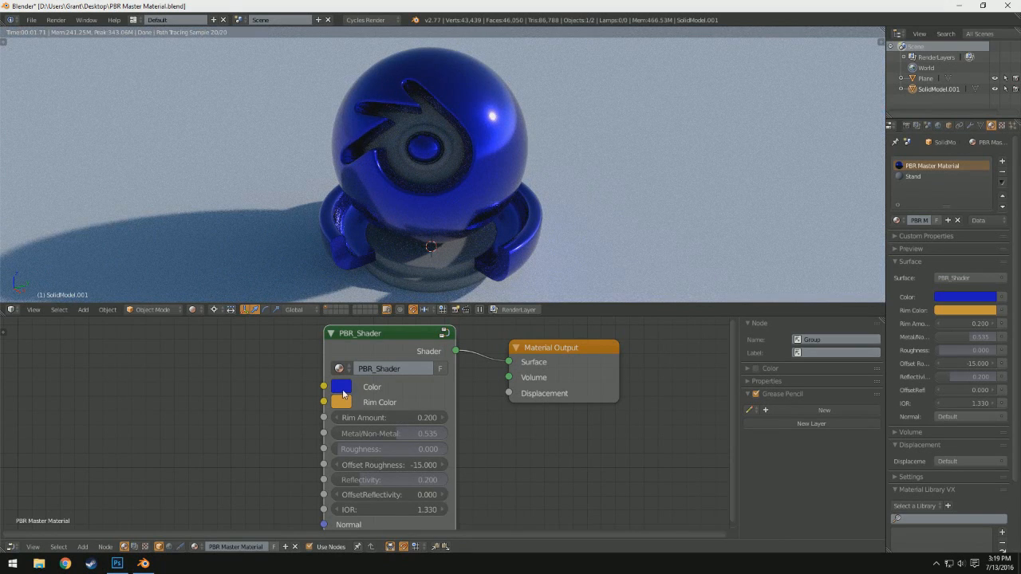
- Change the PBR_Shader base colour through white to a bright red-orange
left_click(342, 388)
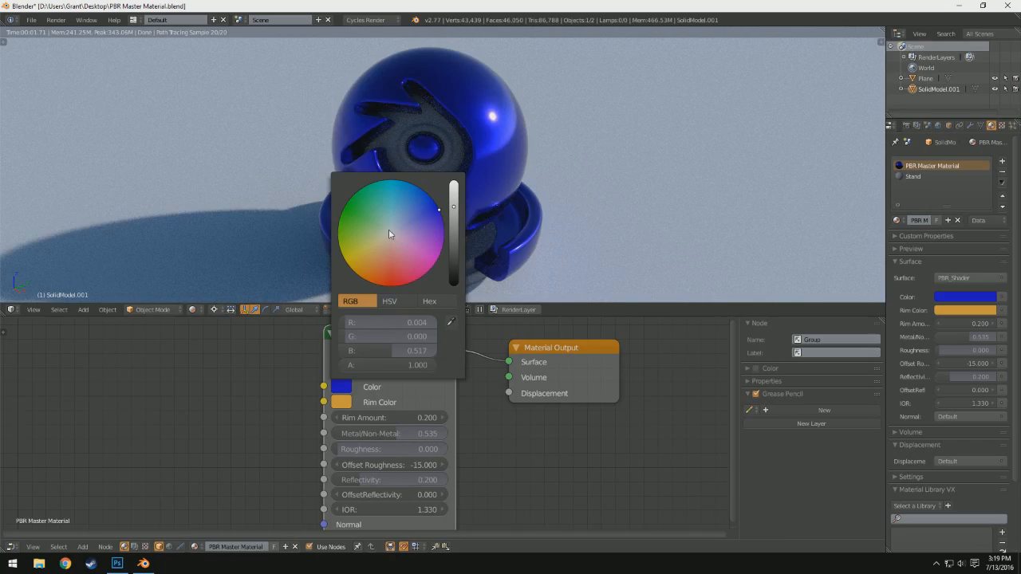
left_click(389, 300)
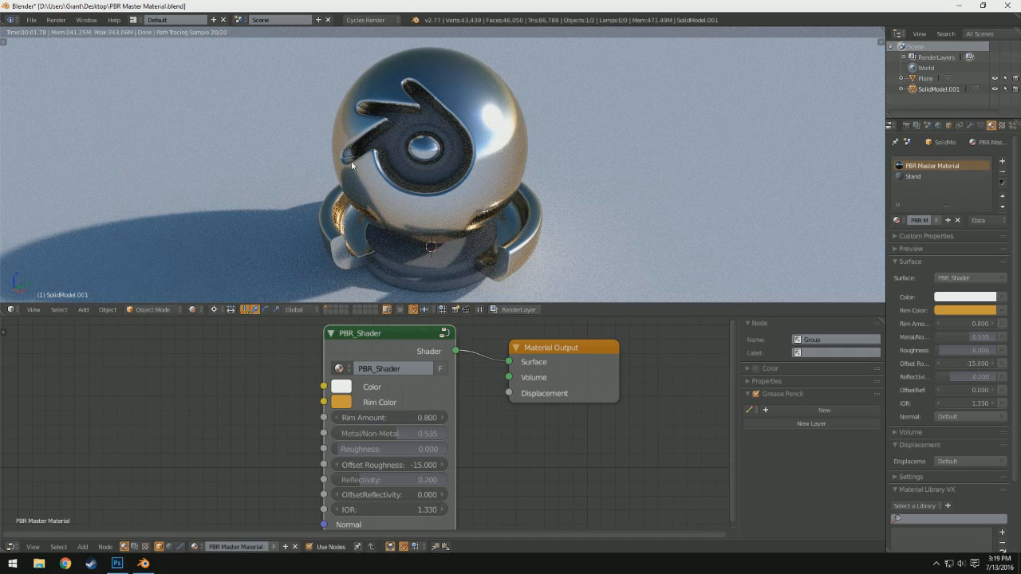
mouse_move(571, 260)
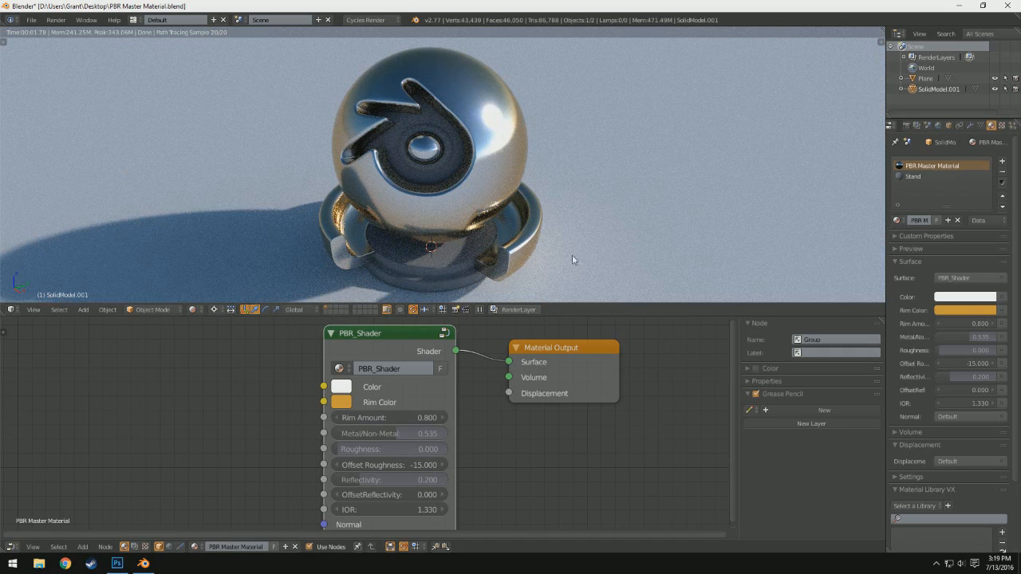
mouse_move(381, 364)
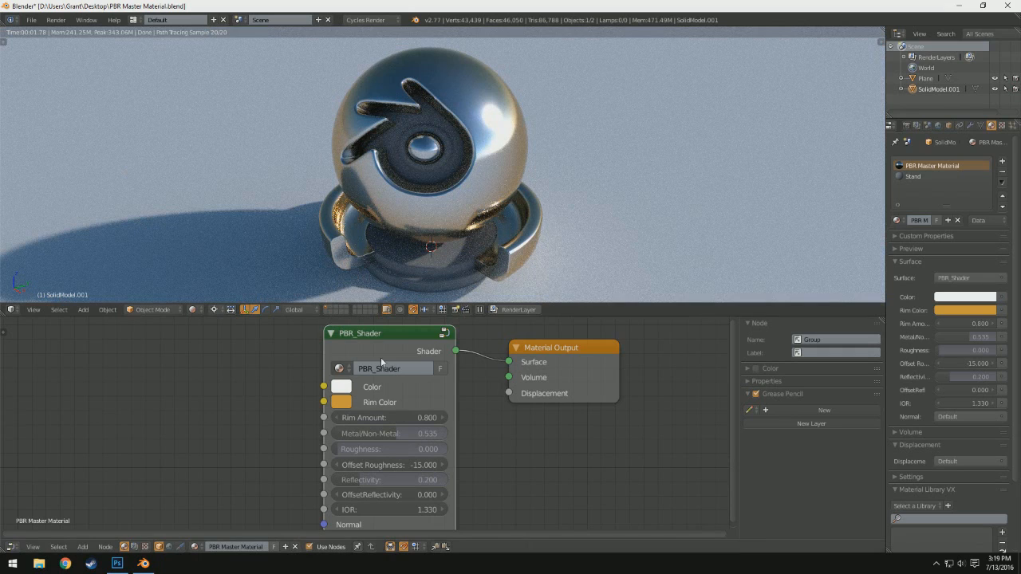
left_click(391, 418)
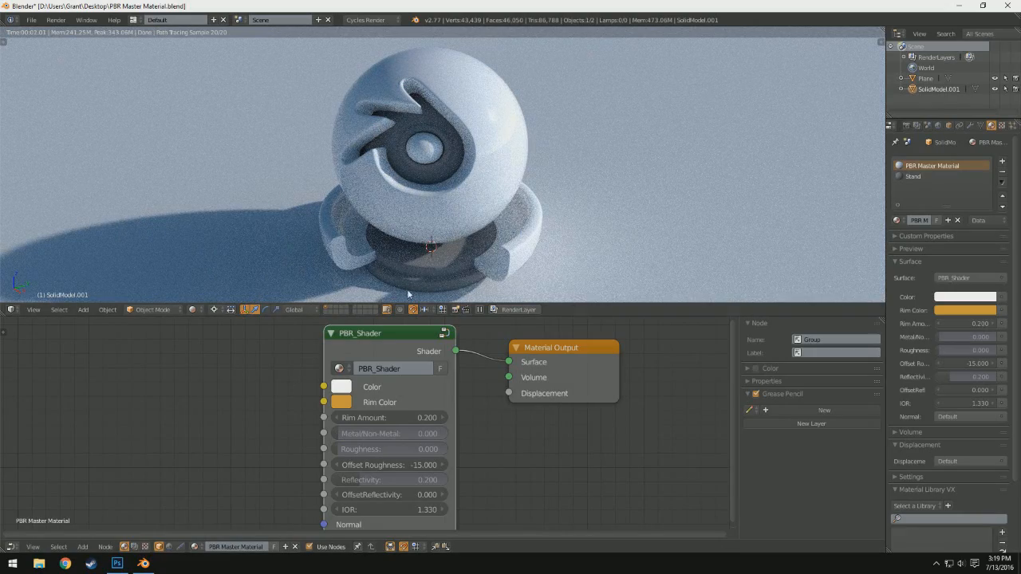
left_click(341, 387)
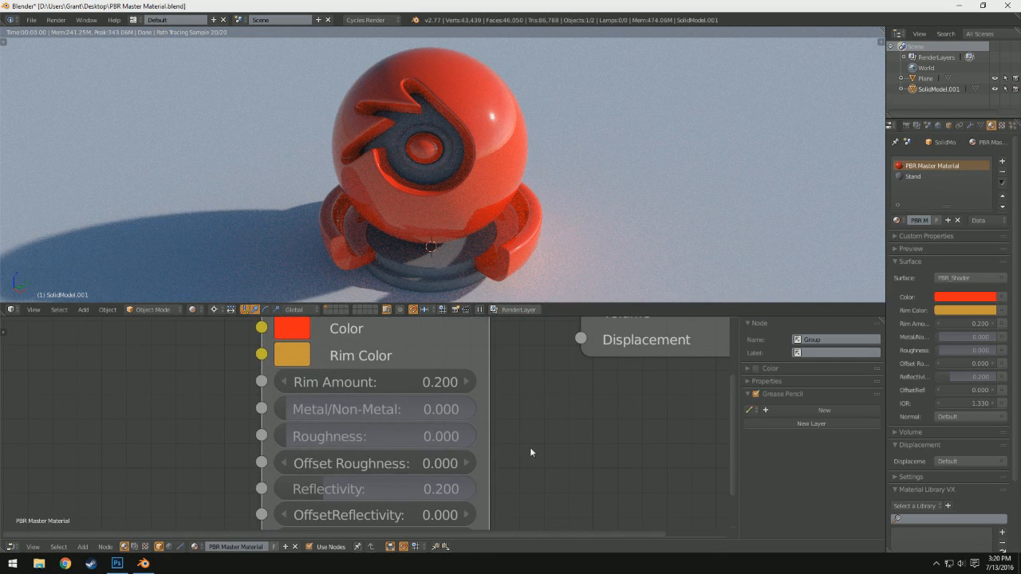
- Lower the PBR_Shader Roughness value for a glossier red ball
left_click(375, 435)
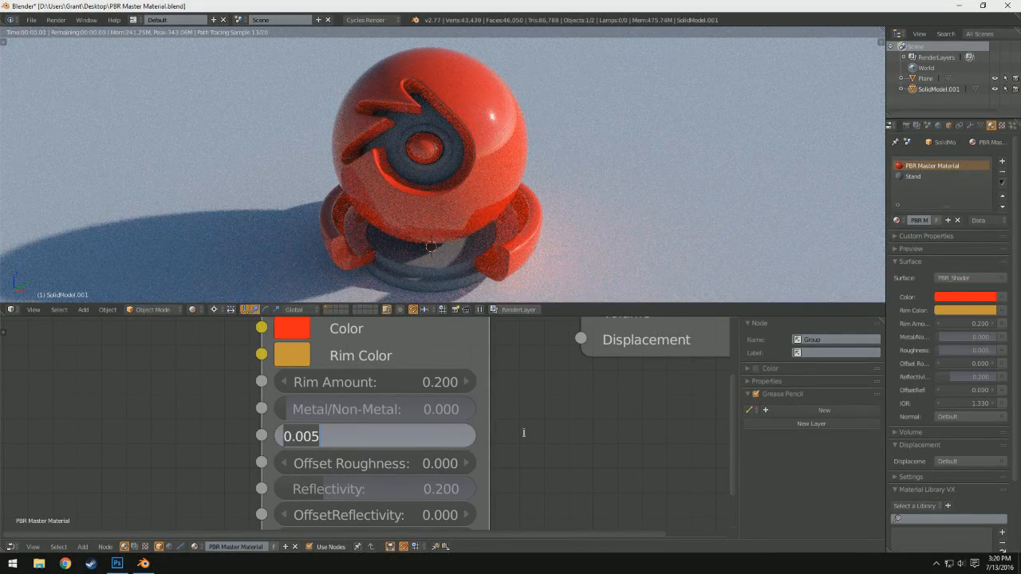
type("0.276")
key("Return")
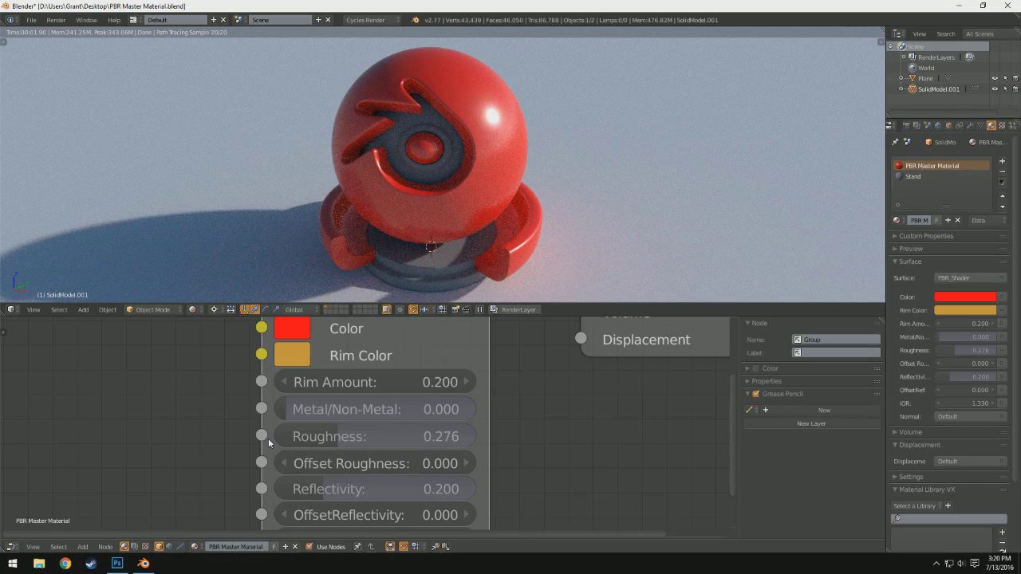
mouse_move(326, 441)
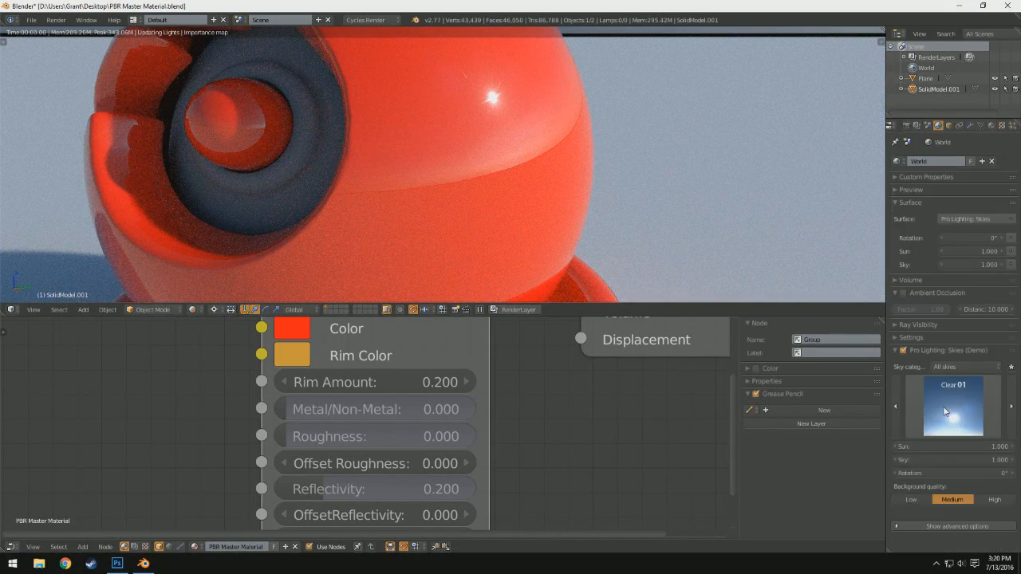
- Choose a cloudy sky preset in Pro-Lighting: Skies to light the ball
left_click(292, 354)
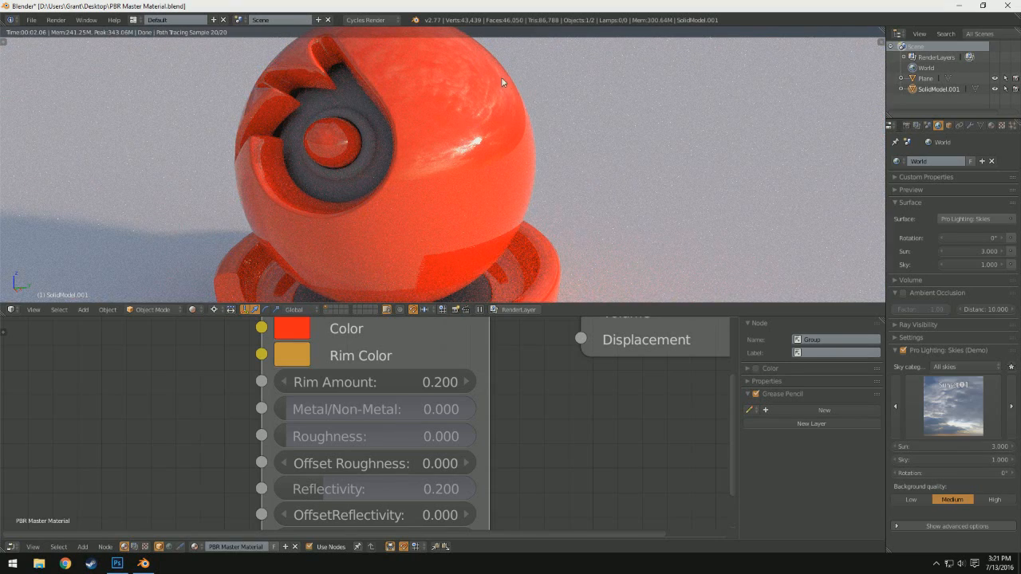
mouse_move(491, 83)
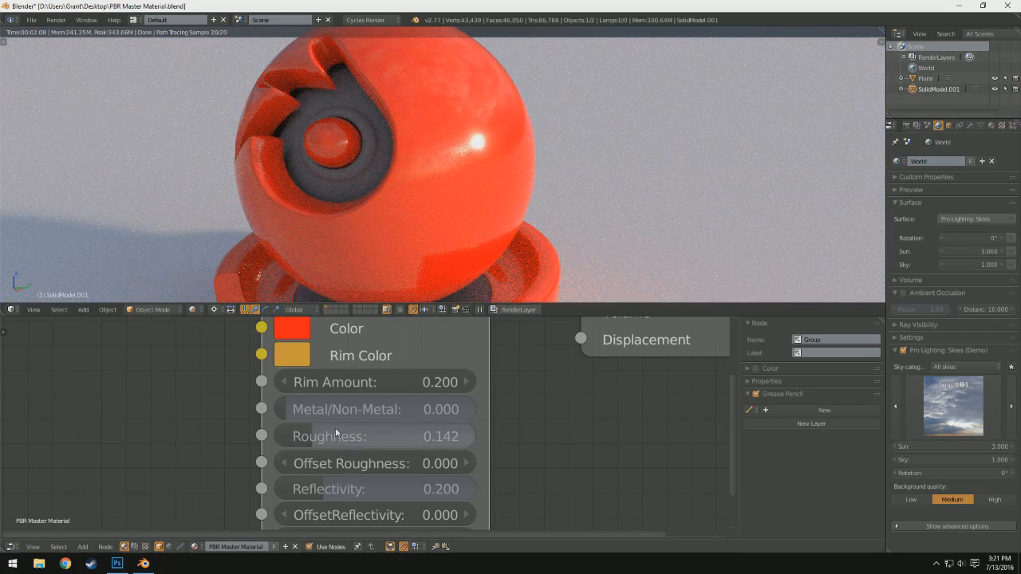
mouse_move(378, 427)
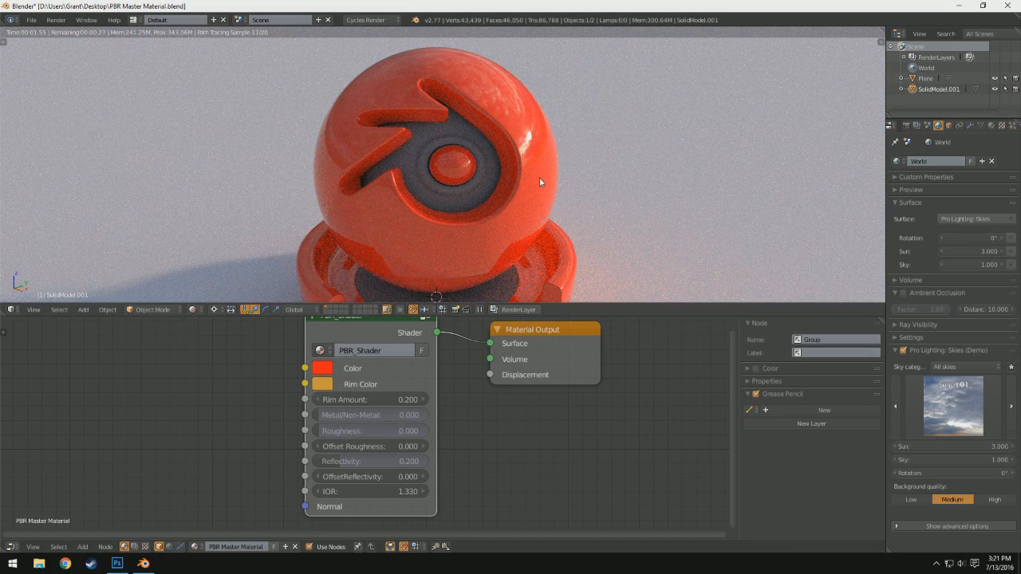
mouse_move(510, 247)
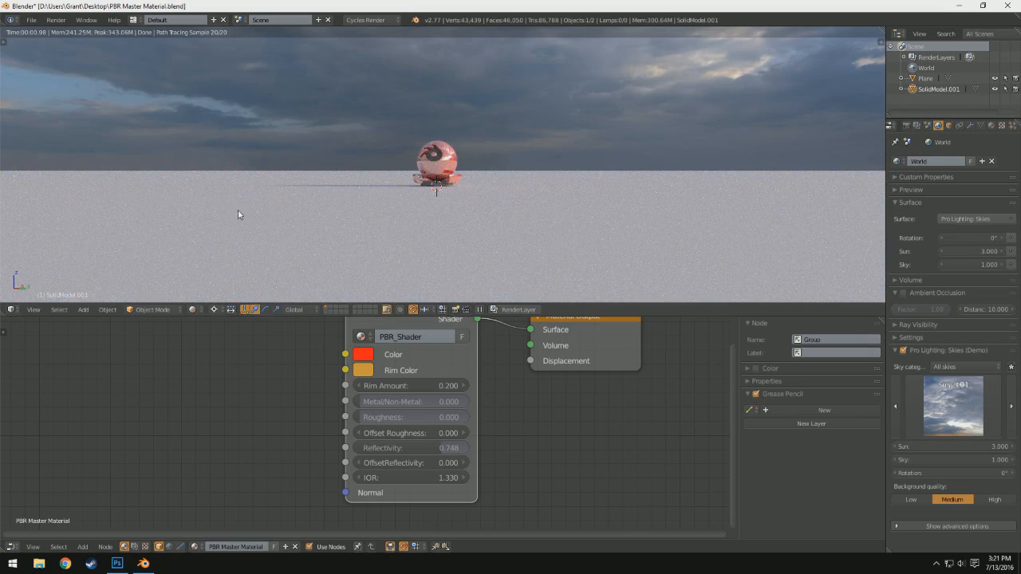
mouse_move(299, 226)
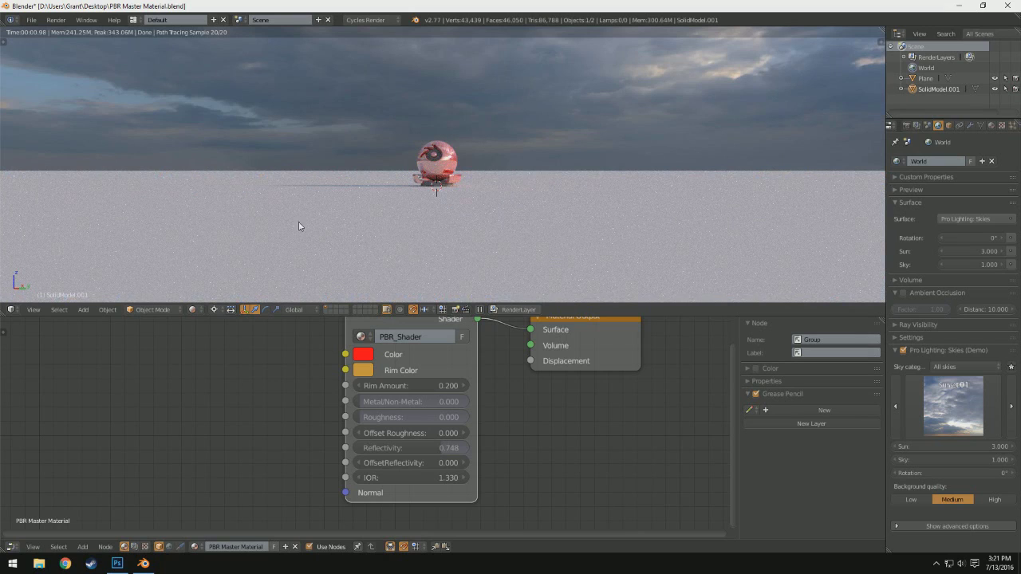
mouse_move(268, 185)
type("1.45")
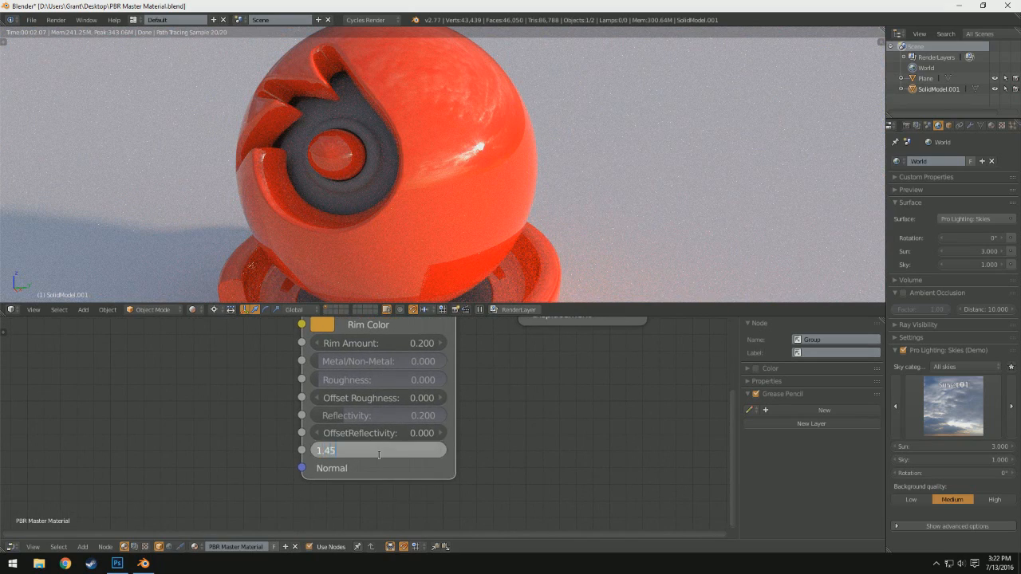
- Confirm the shader's IOR at 1.450 so the preview refreshes
key("Return")
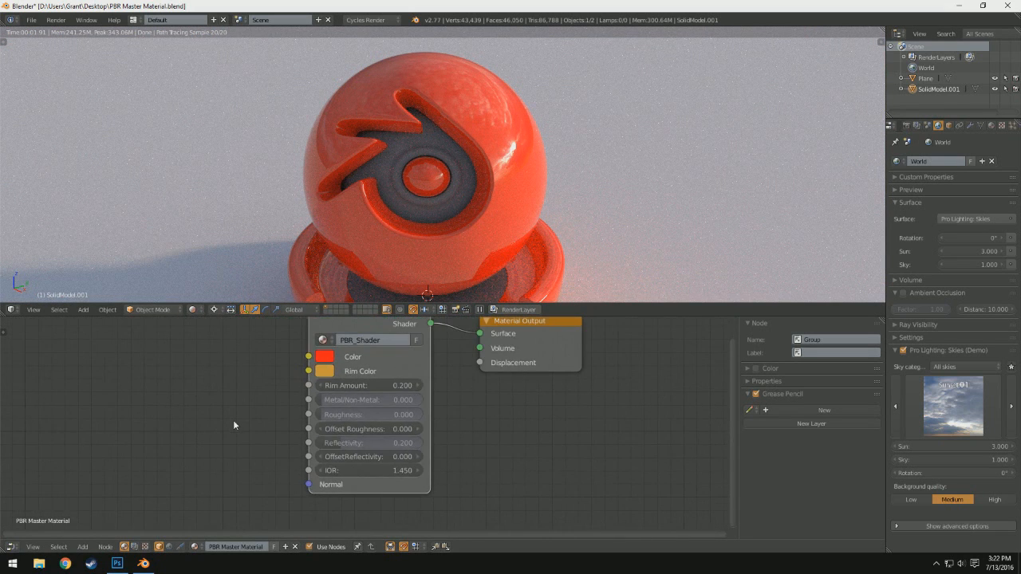
mouse_move(371, 456)
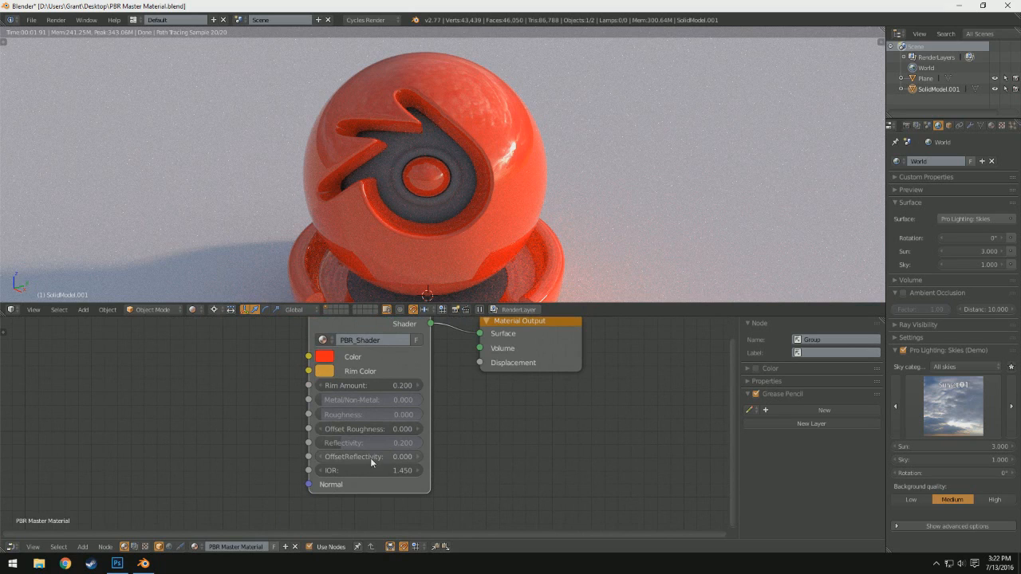
mouse_move(435, 204)
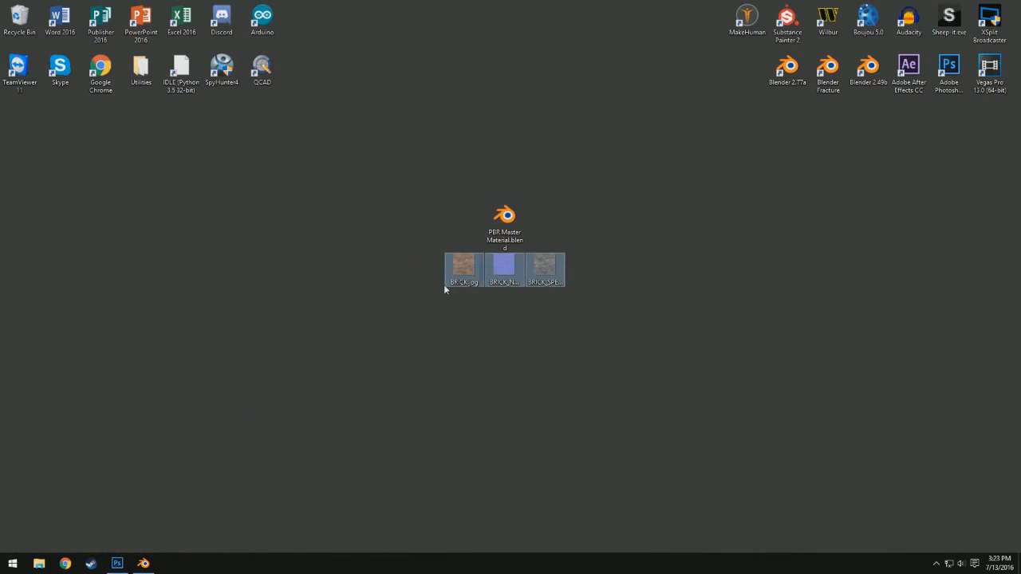
- Preview BRICK.jpg and BRICK_SPEC.png in Windows Photo Viewer, then close it
double_click(462, 265)
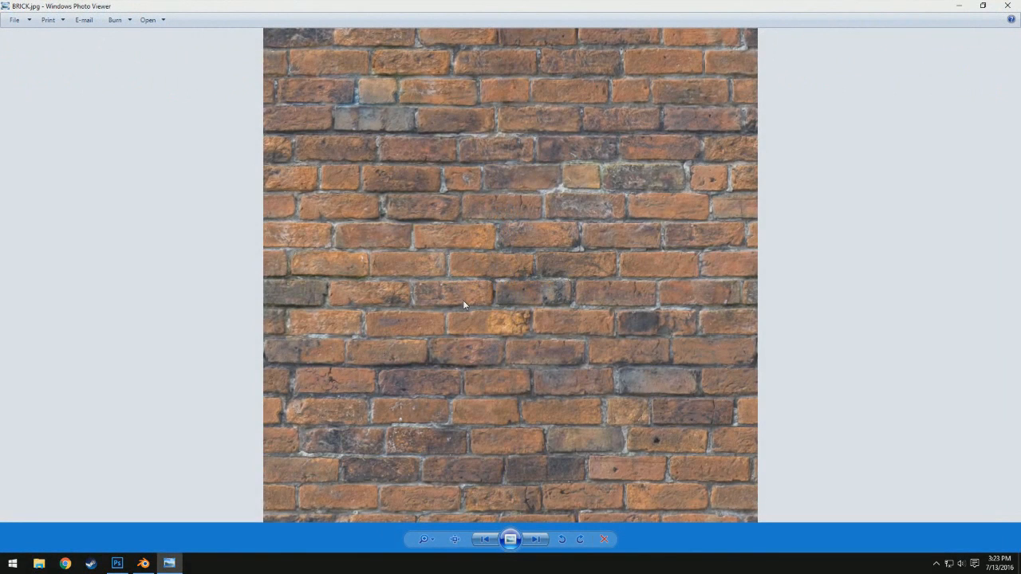
left_click(537, 540)
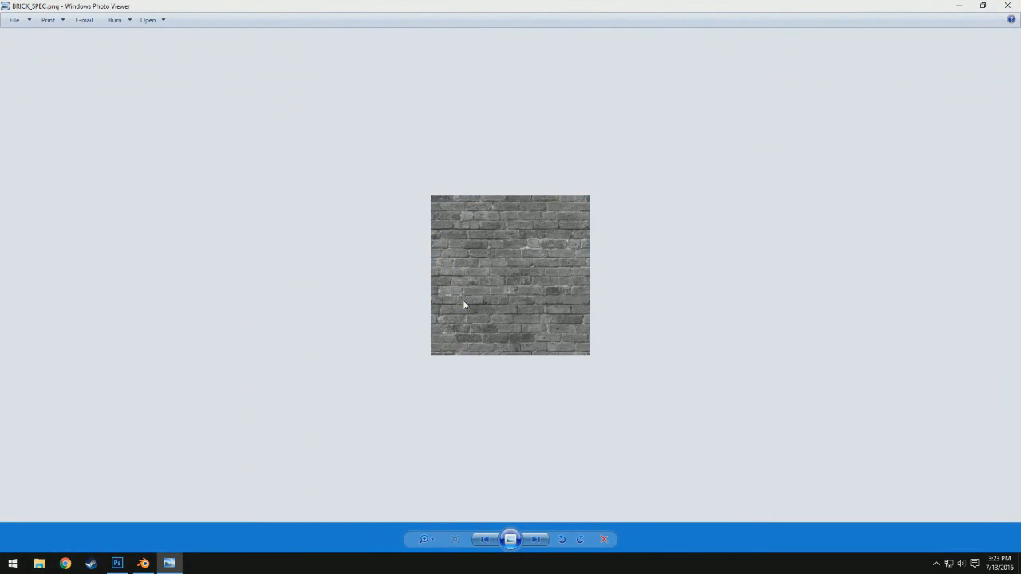
left_click(536, 539)
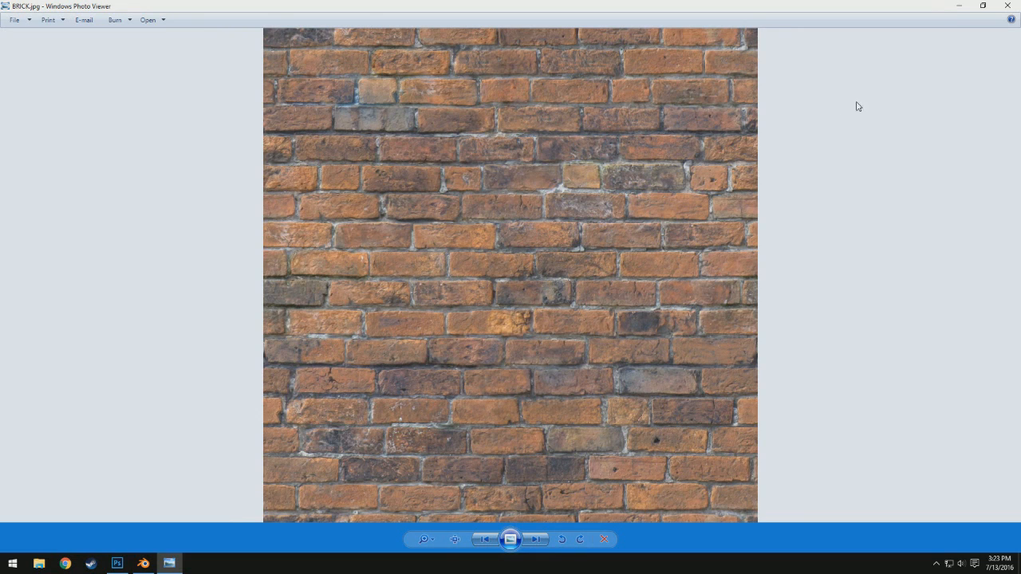
left_click(118, 565)
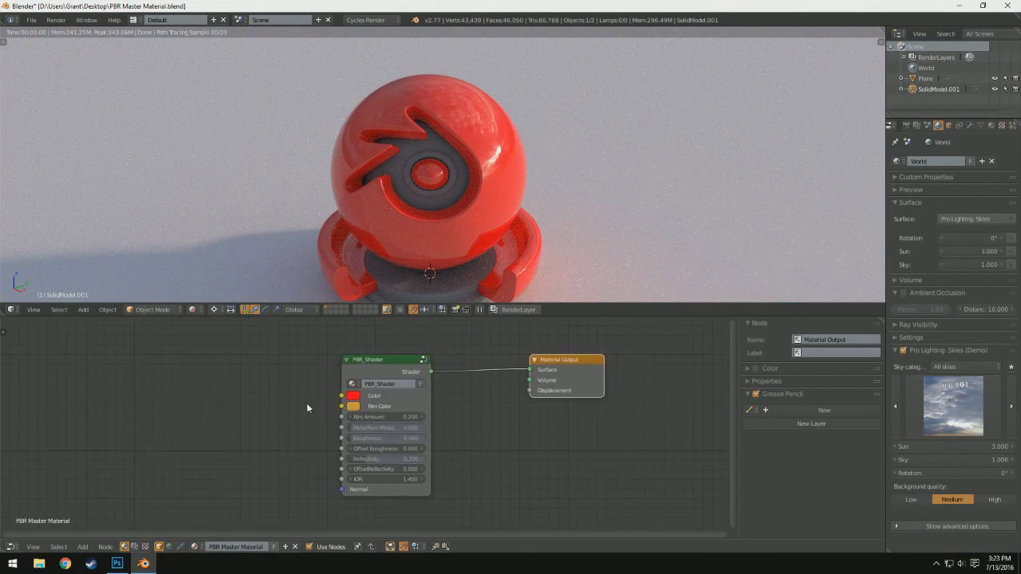
- Add an Image Texture node with BRICK.jpg and wire its Color into the PBR_Shader Color input
left_click(83, 546)
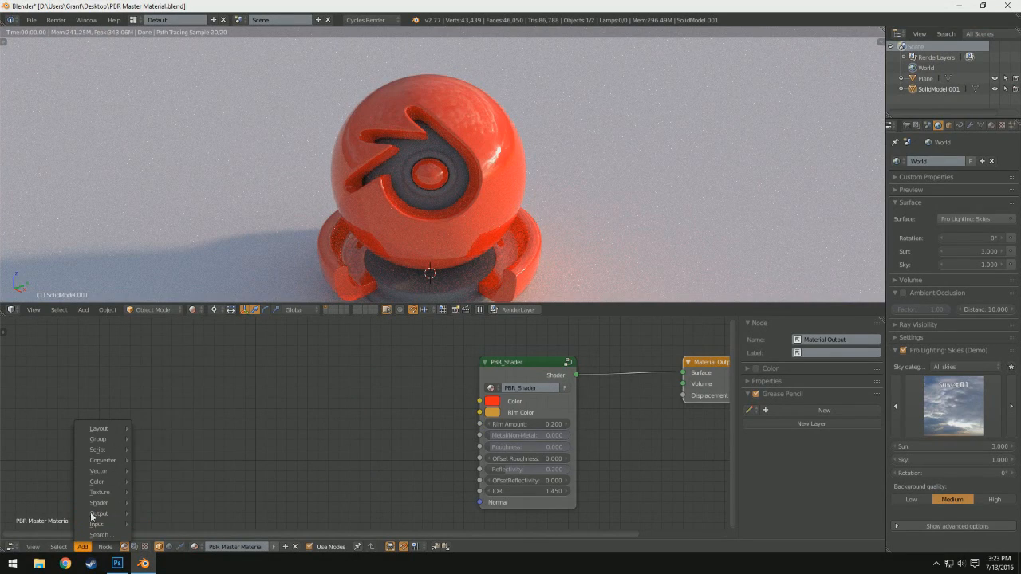
left_click(99, 492)
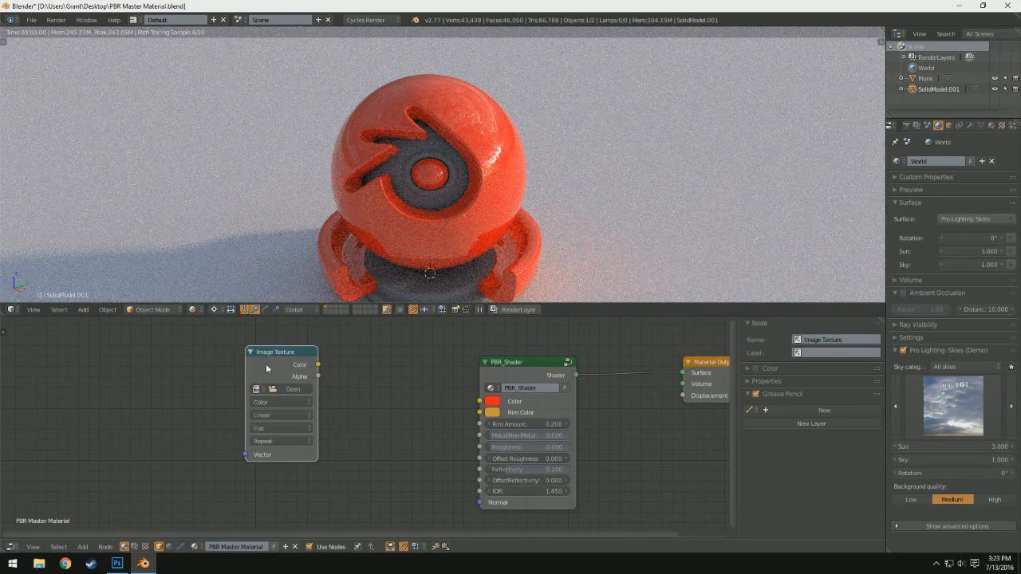
left_click(292, 389)
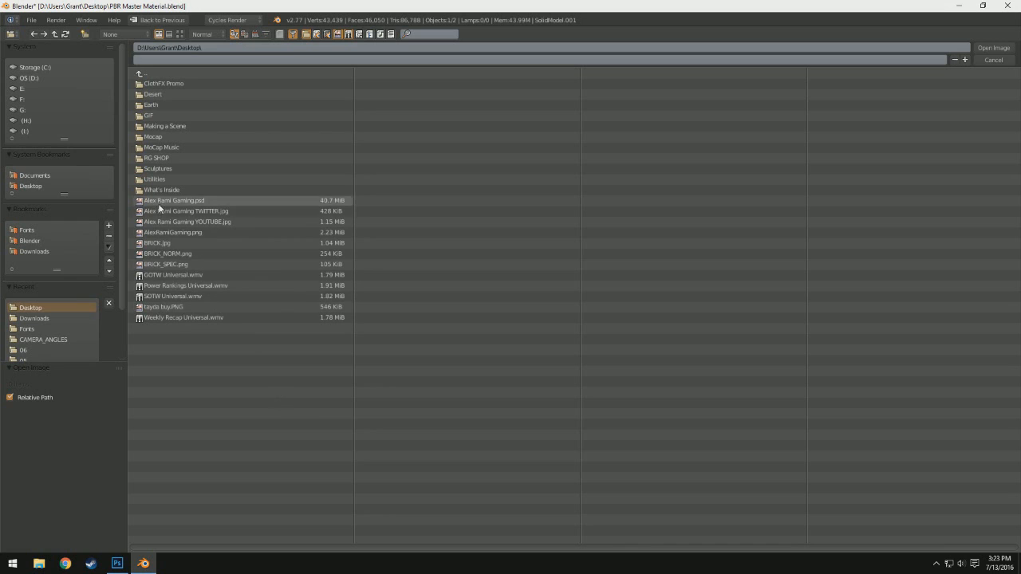
left_click(182, 316)
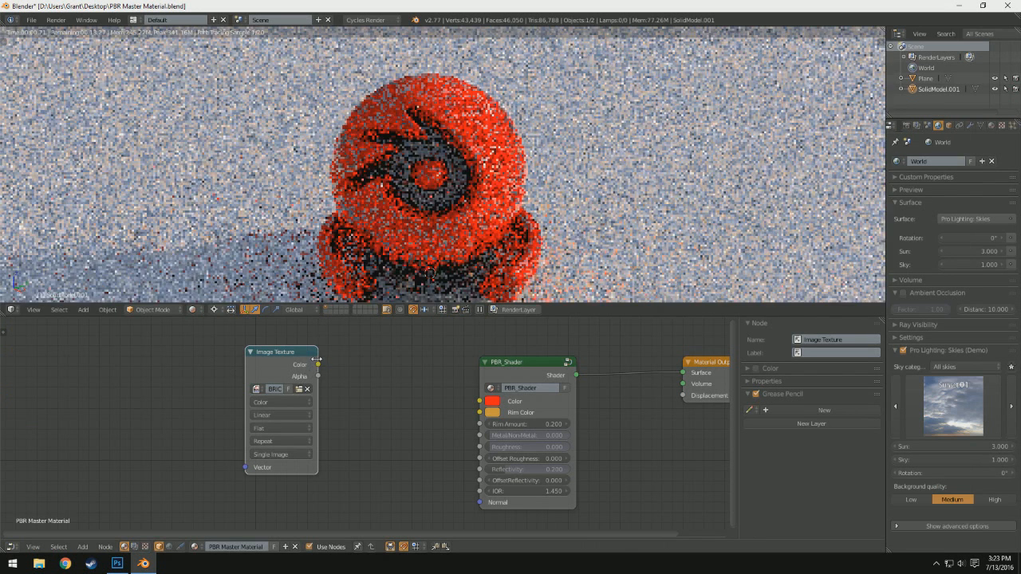
left_click_drag(318, 364, 491, 402)
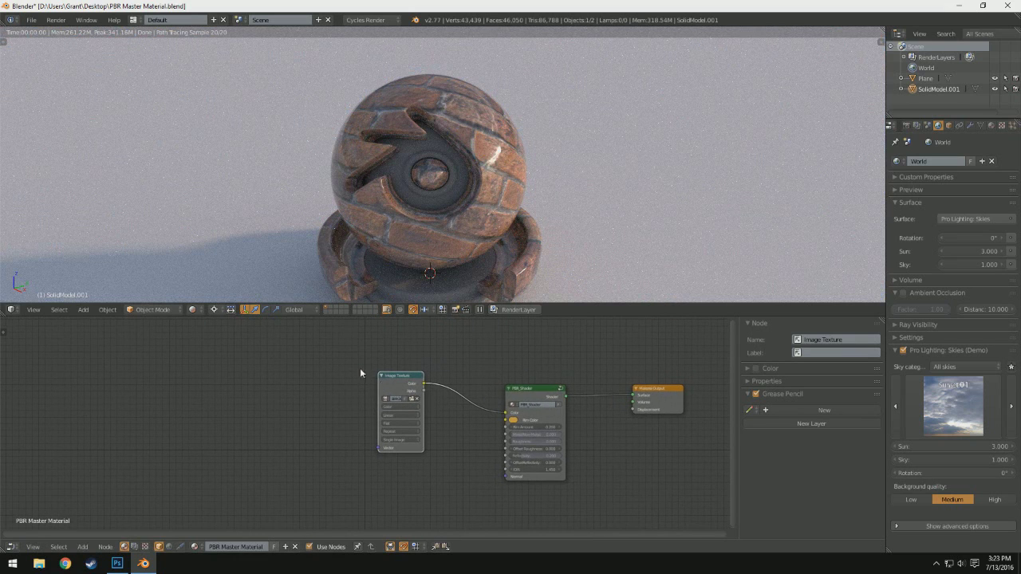
mouse_move(383, 383)
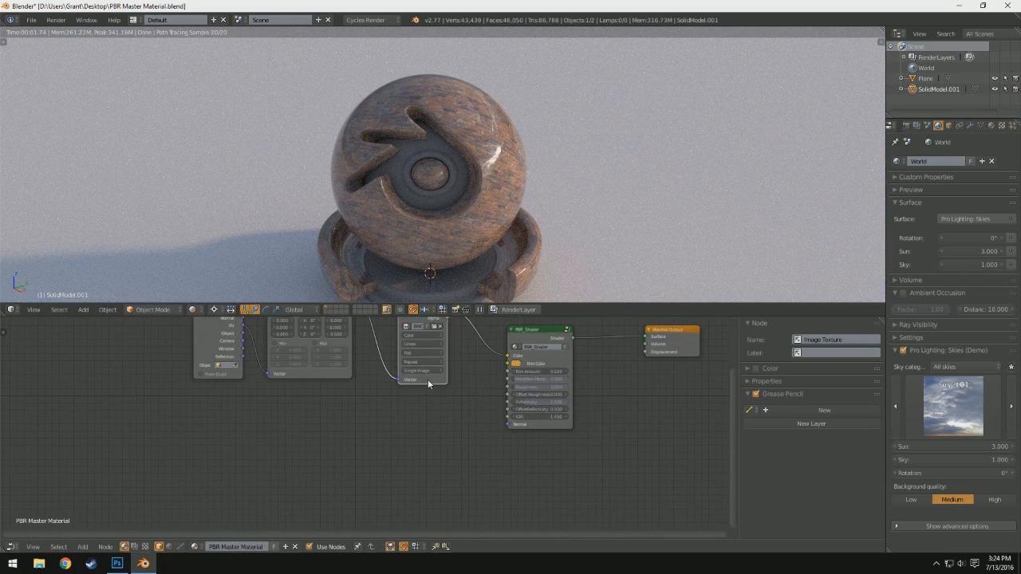
- Wire the brick normal texture in and add a Normal Map node for the PBR_Shader Normal input
left_click_drag(431, 351, 431, 471)
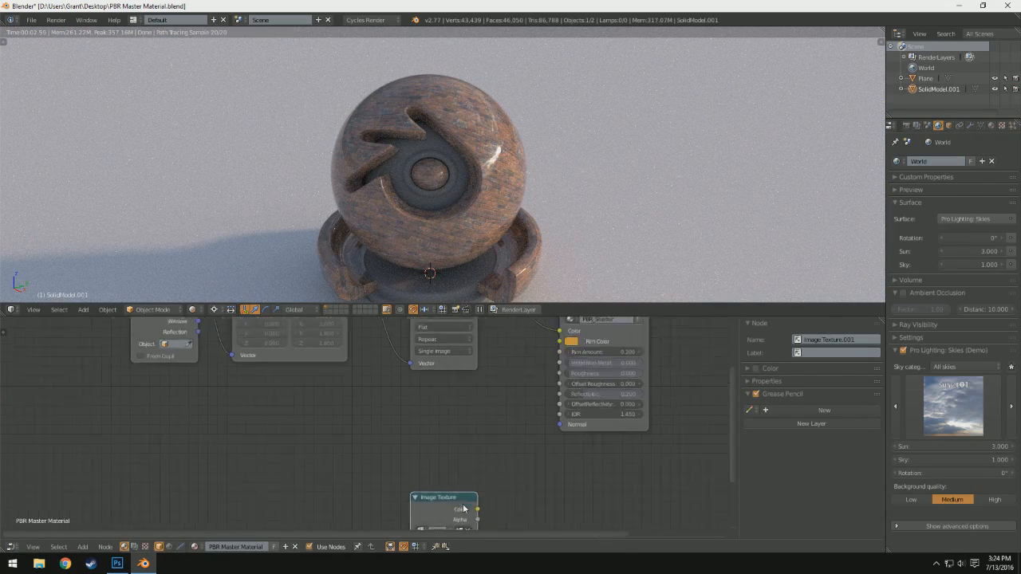
left_click(443, 507)
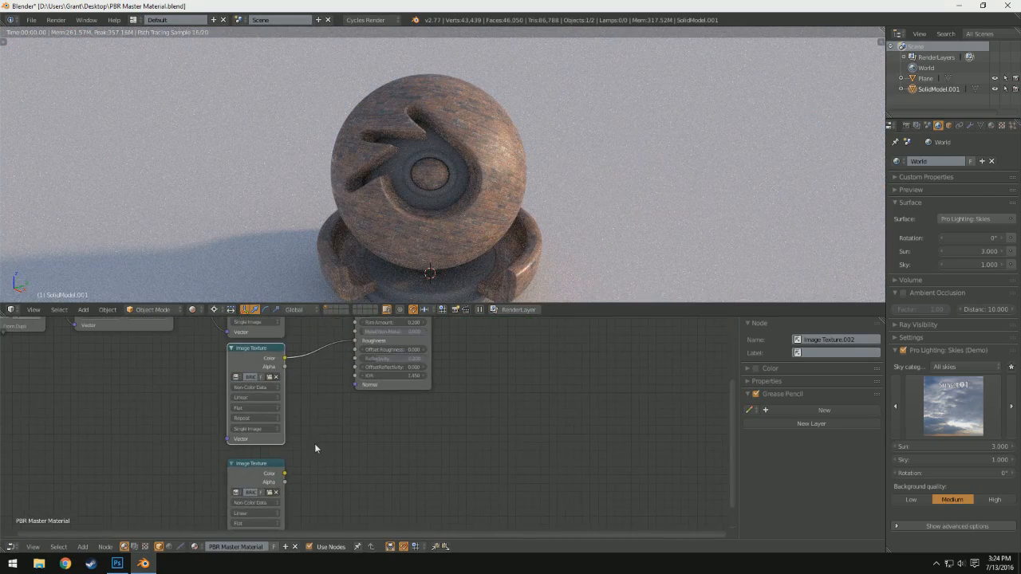
left_click(83, 546)
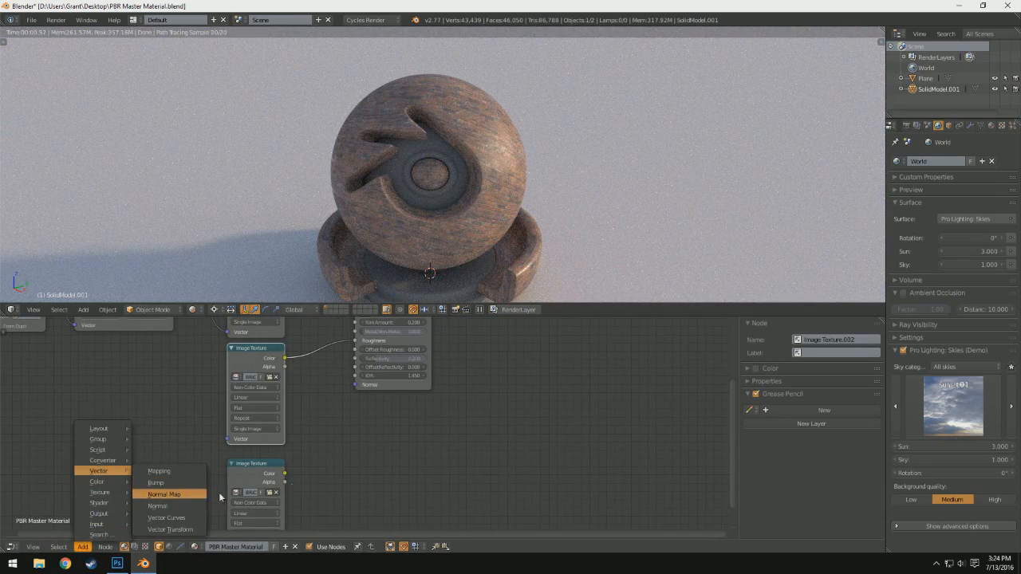
left_click(163, 494)
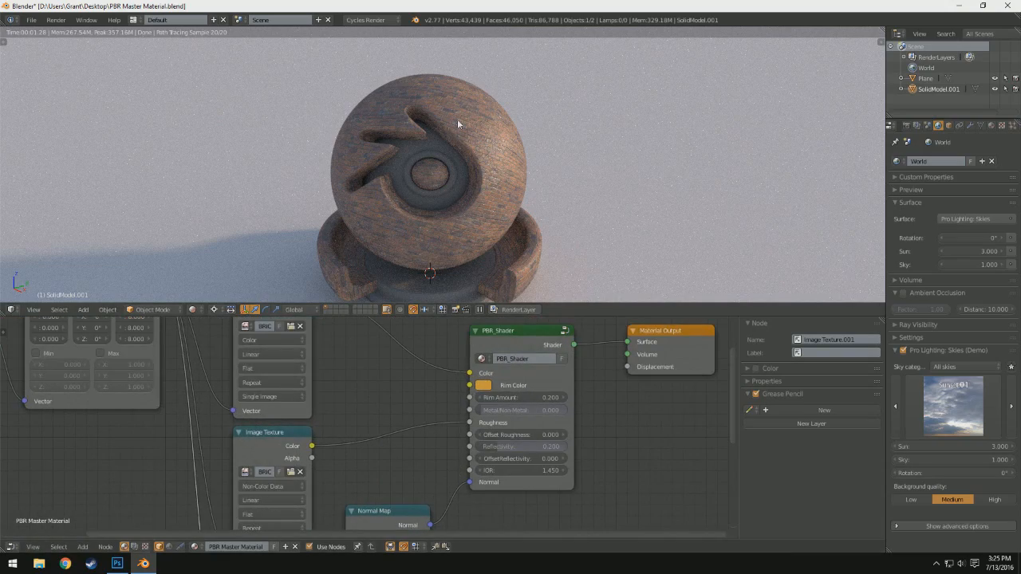
mouse_move(473, 115)
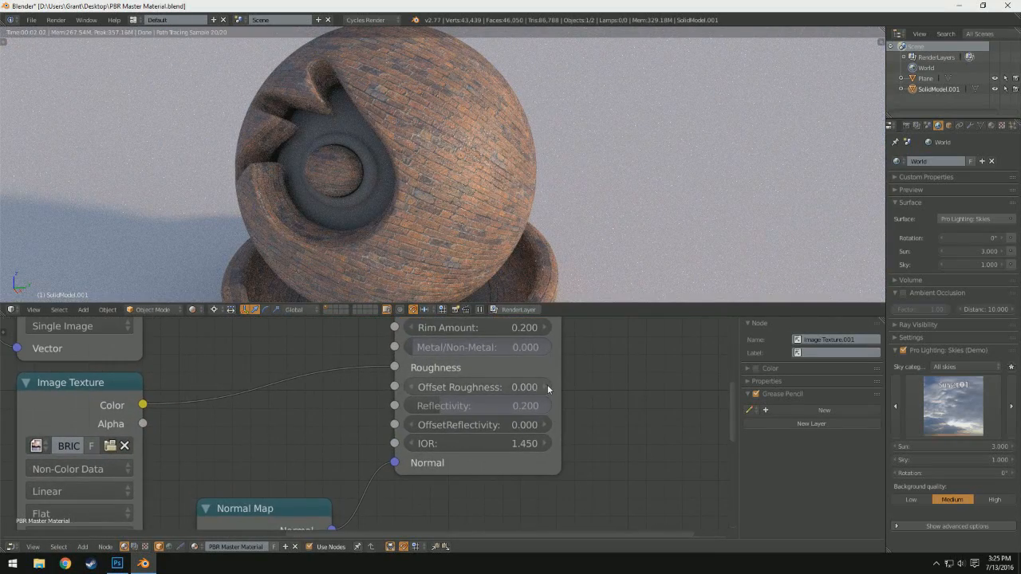
- Set PBR_Shader Offset Roughness to -25, OffsetReflectivity 11.9 and IOR 1.33
left_click(525, 387)
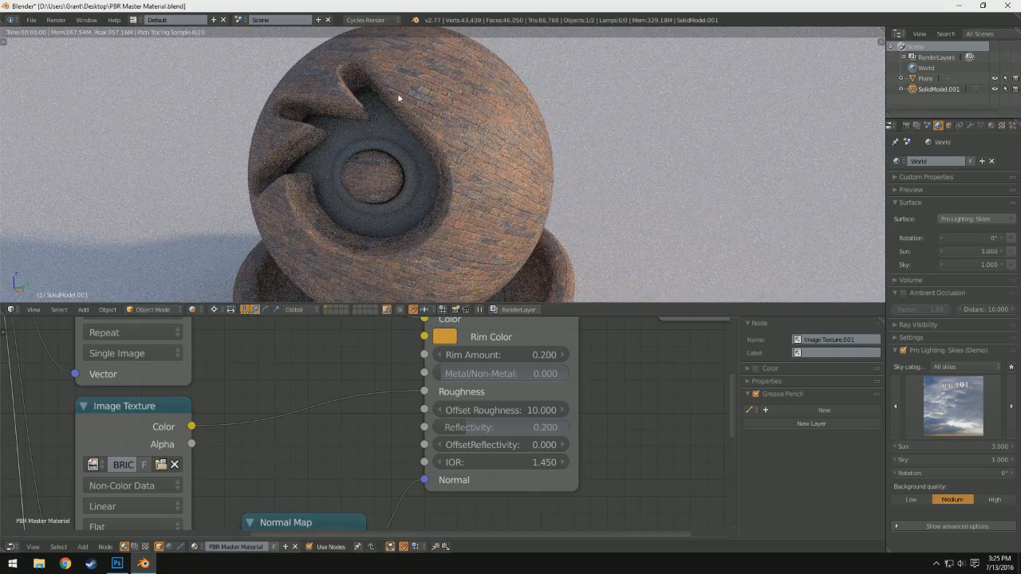
left_click(501, 410)
type("-20.000")
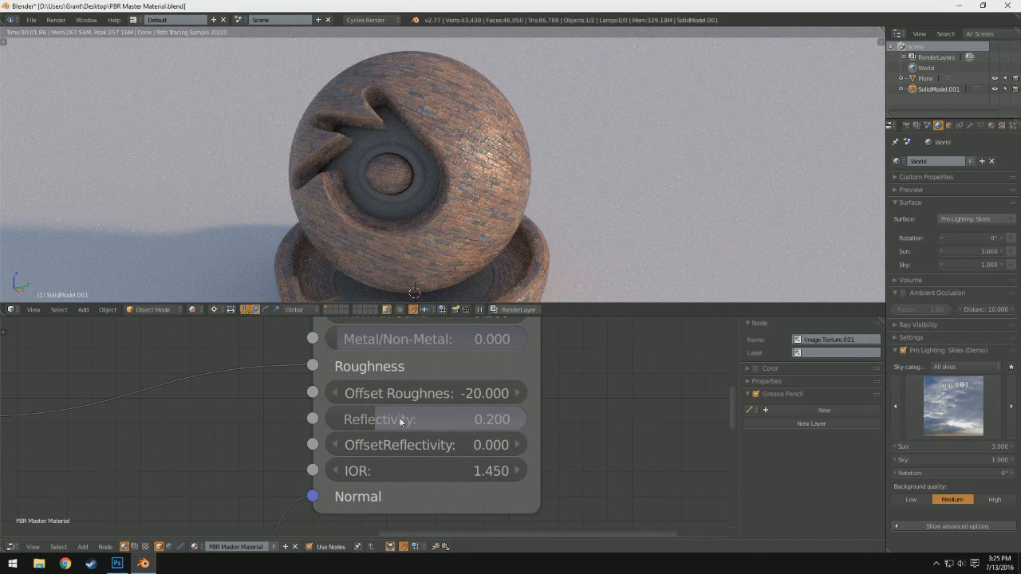
mouse_move(236, 443)
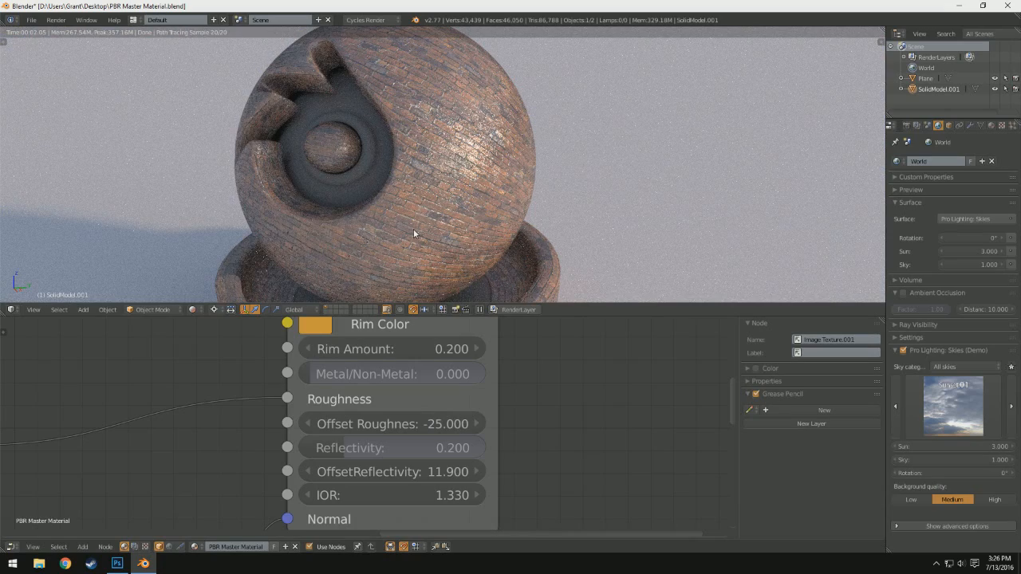
scroll("down", 3)
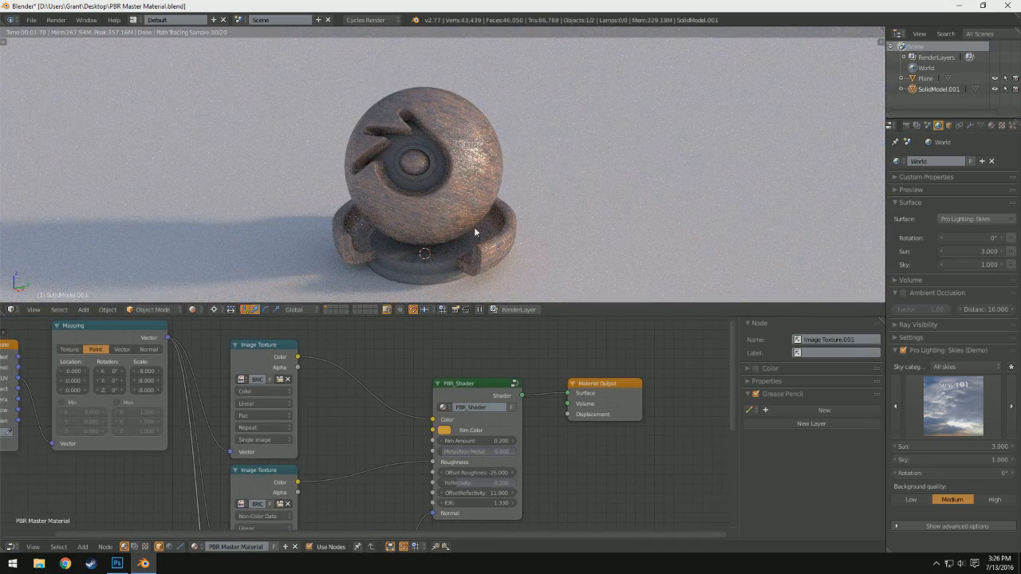
mouse_move(435, 265)
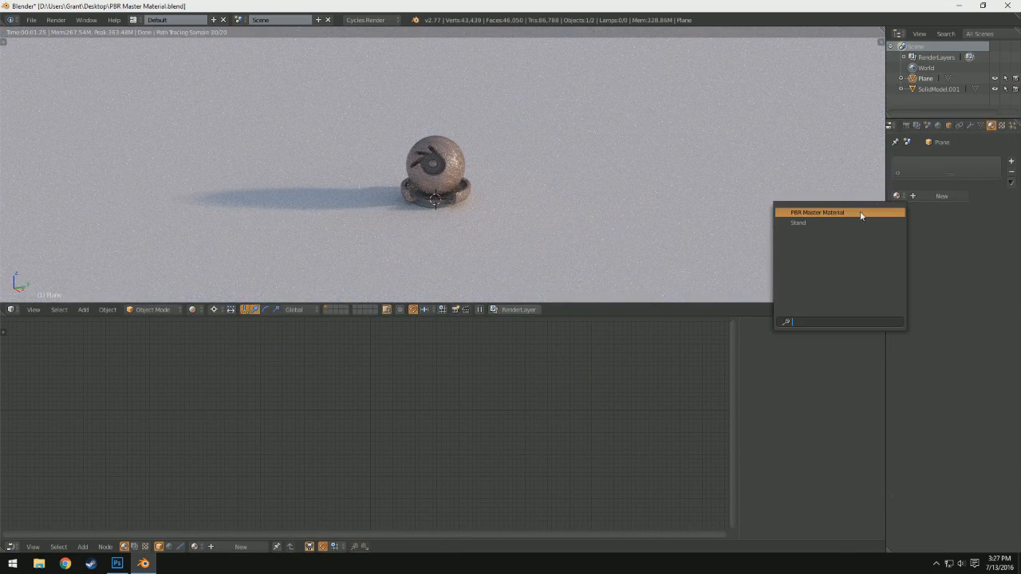
- Return to PBR Master Material and reset Offset Roughness to 0 with Reflectivity 0.445
left_click(817, 212)
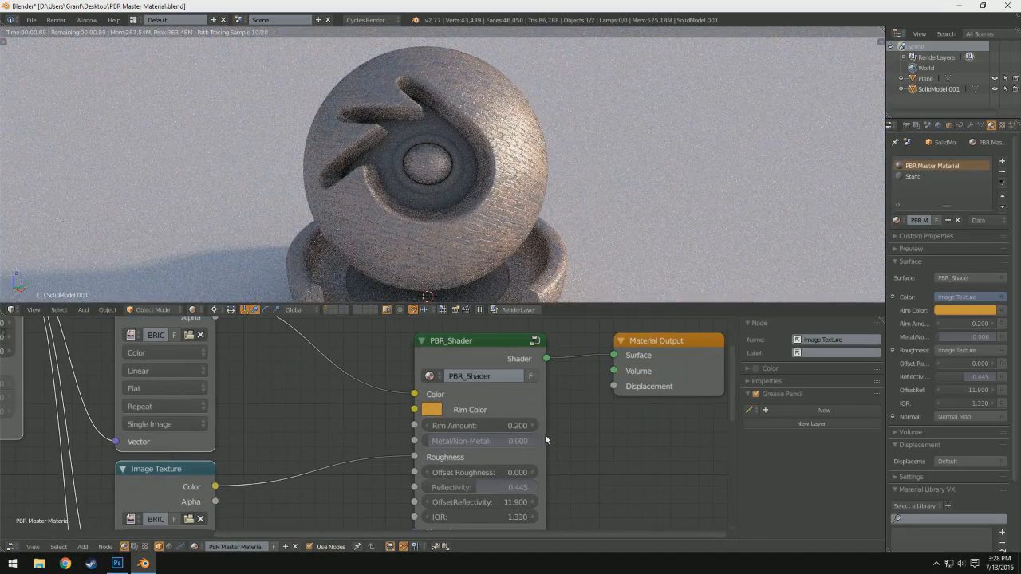
- Set Metal/Non-Metal to 1.0 with a plain red colour for a glossy metal ball
left_click(478, 440)
type("1.000")
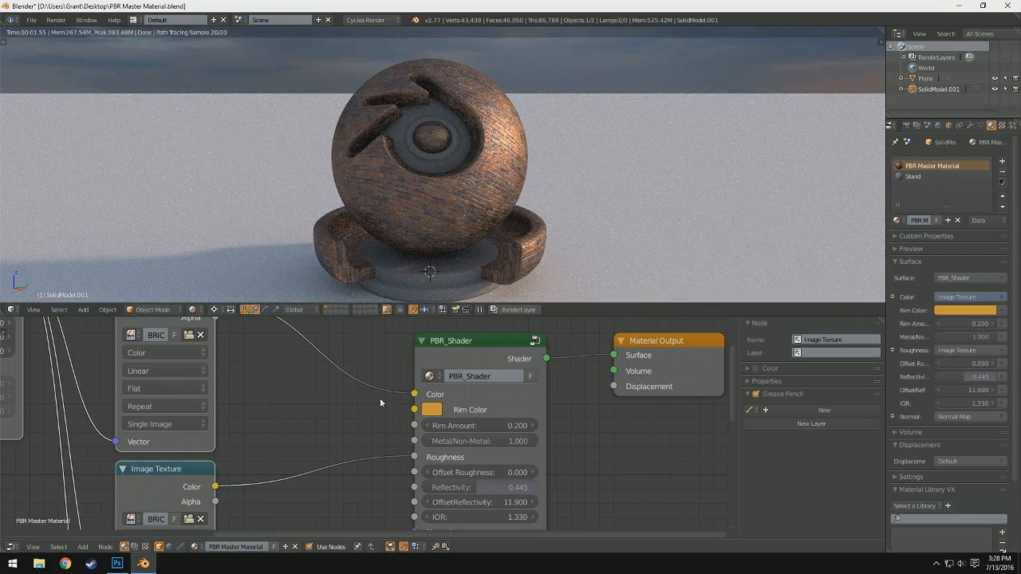
scroll("down", 3)
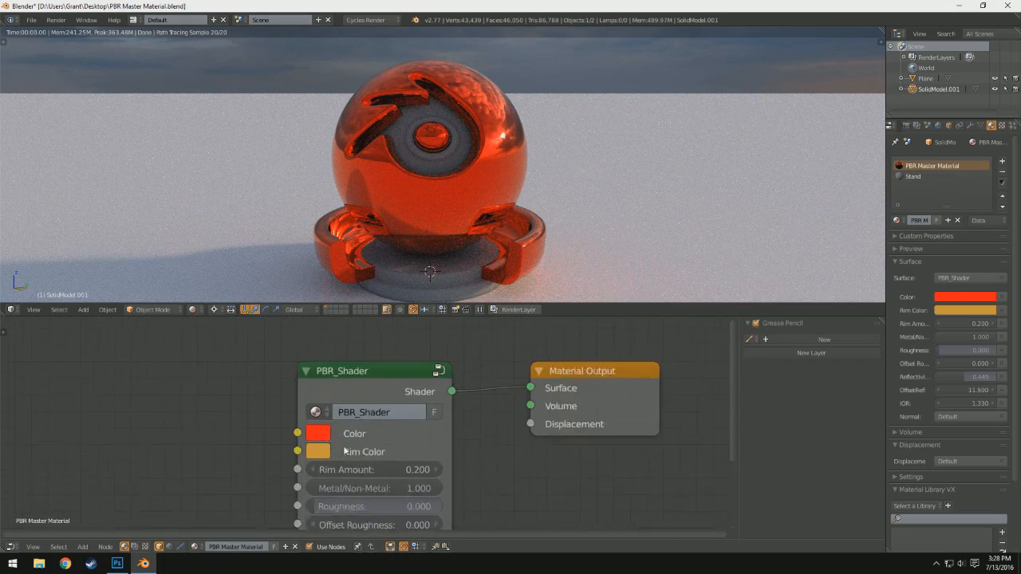
- Whiten the base colour and drive roughness with a Noise Texture at scale 5, detail 50
left_click(317, 434)
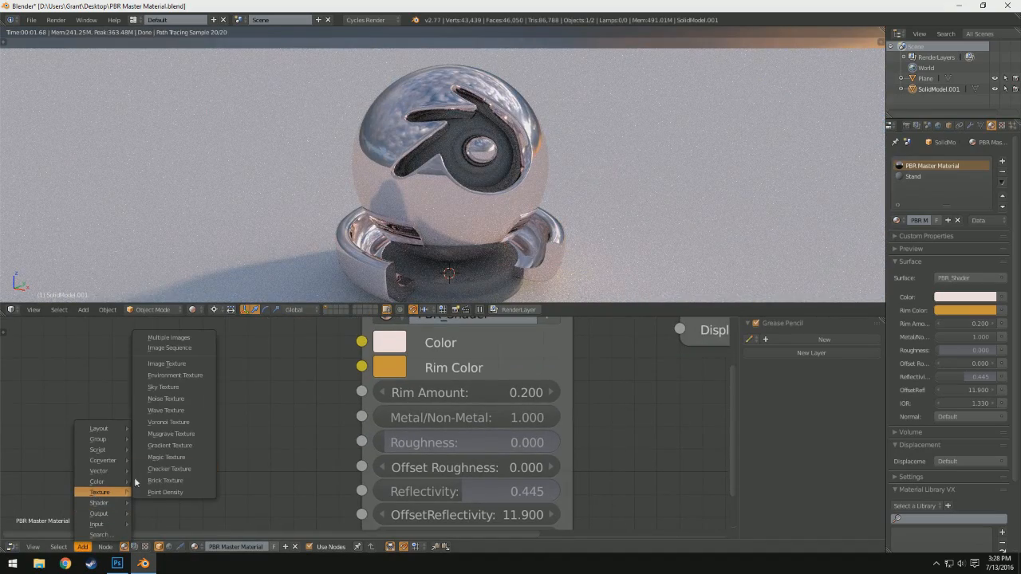
left_click(166, 399)
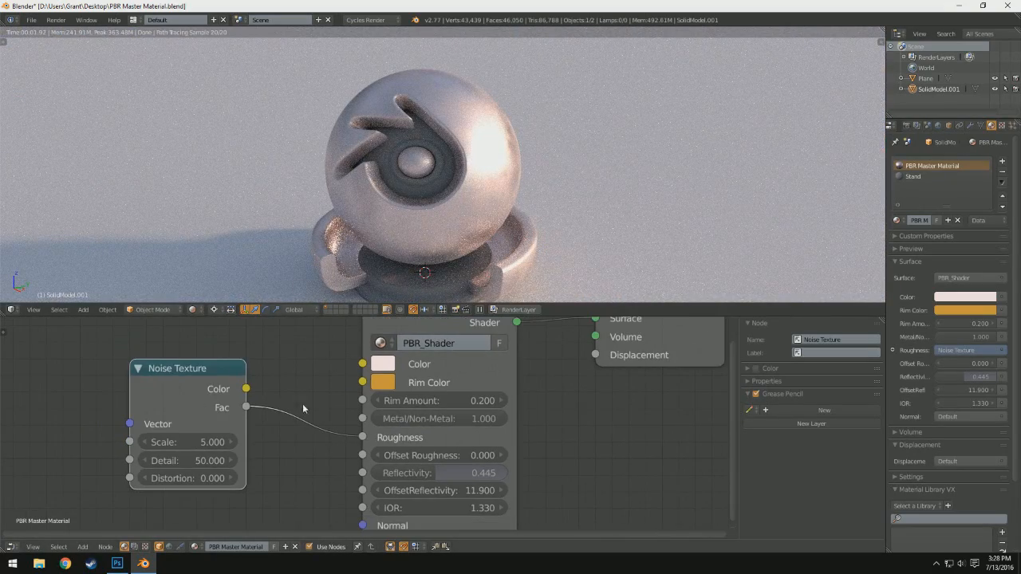
key("Delete")
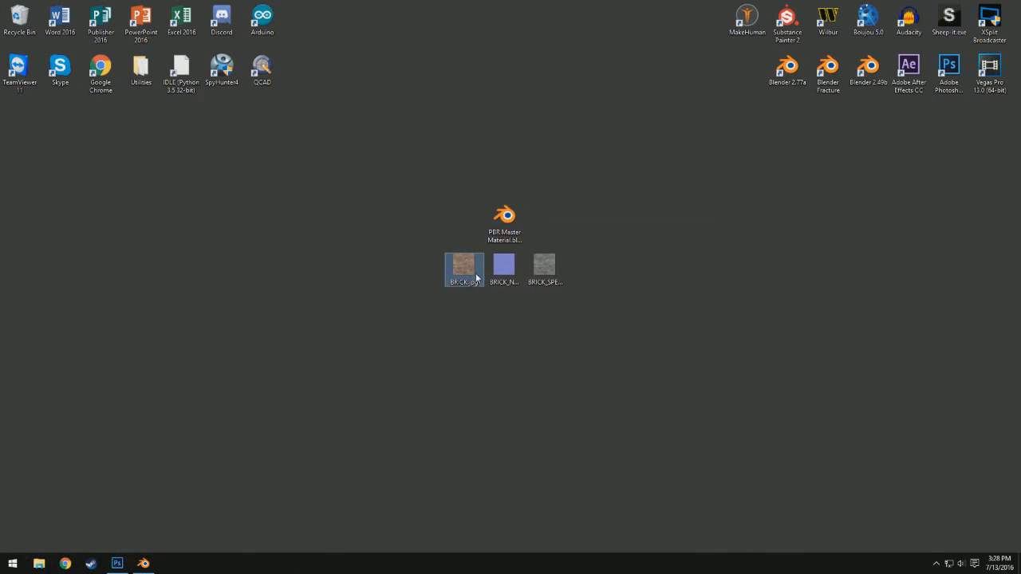
left_click(545, 268)
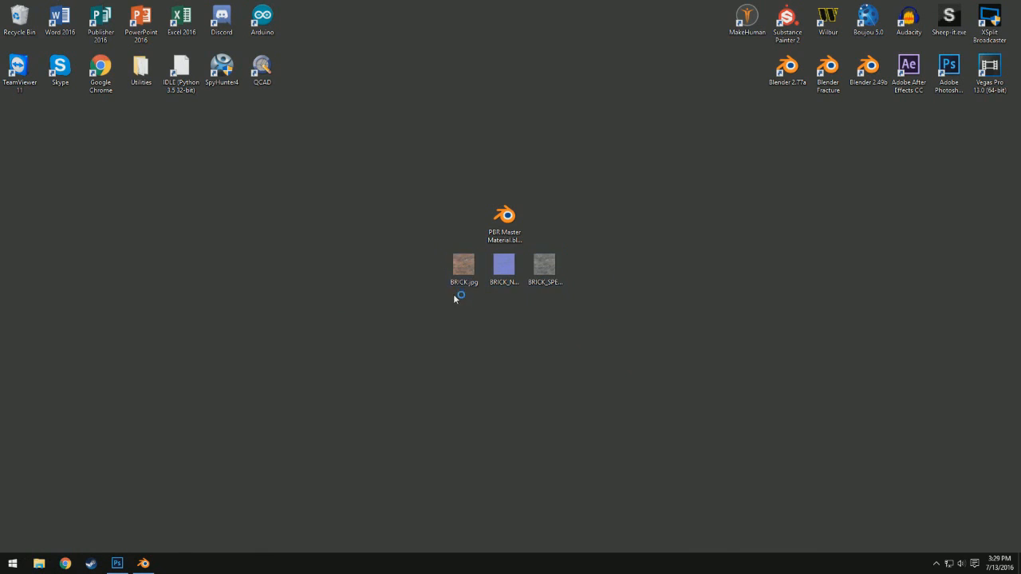
double_click(544, 265)
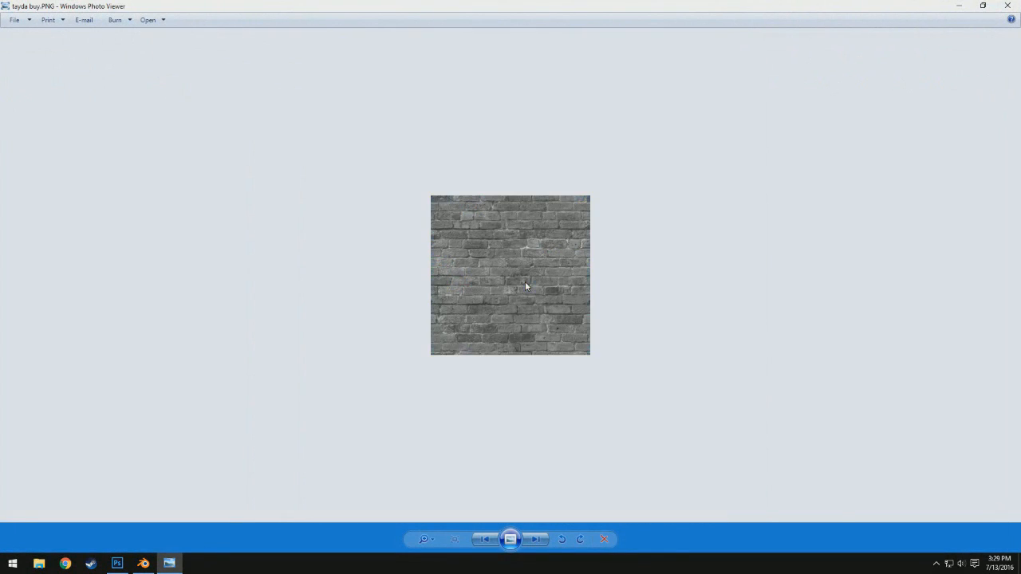
left_click(984, 6)
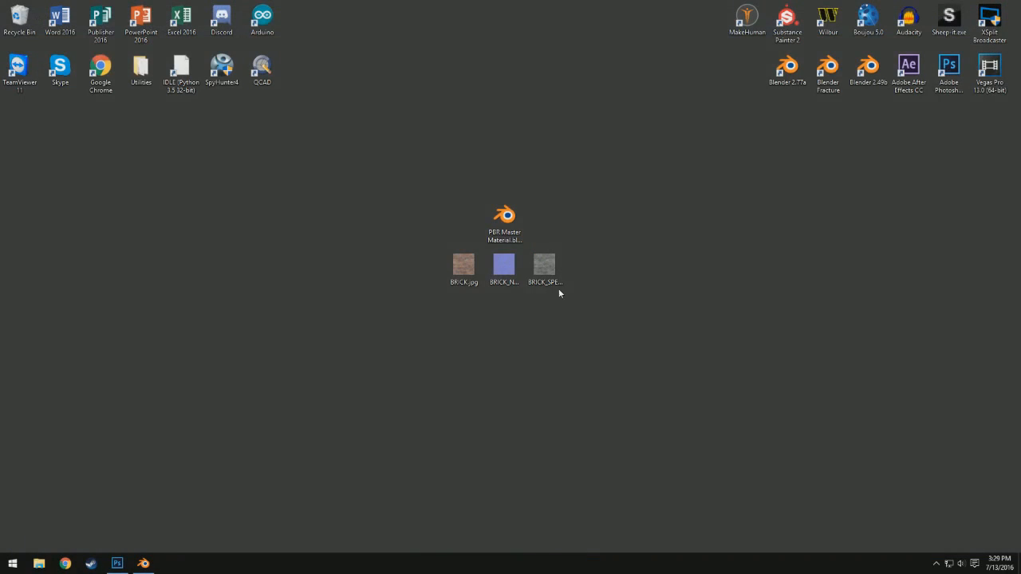
mouse_move(312, 357)
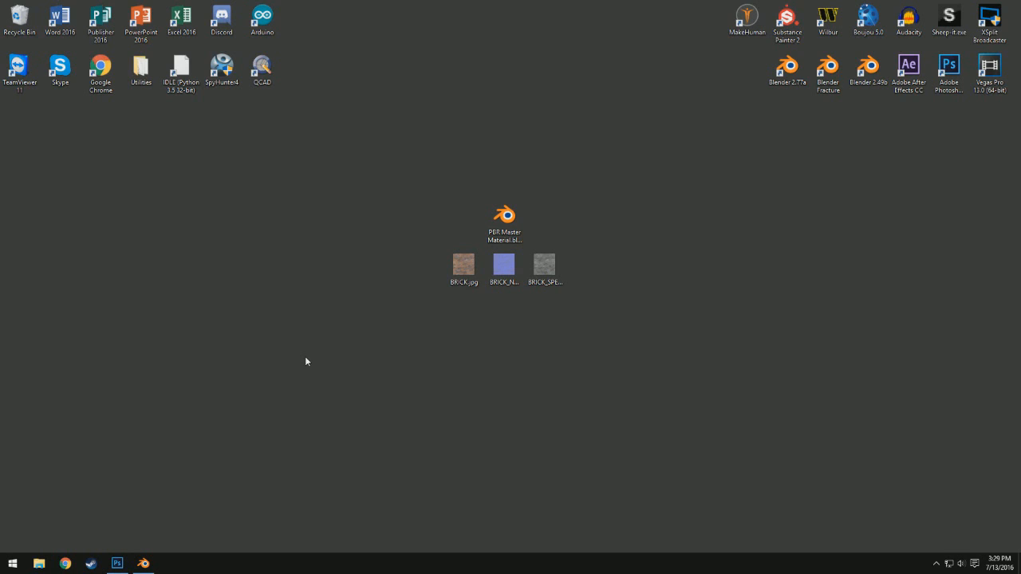
mouse_move(414, 166)
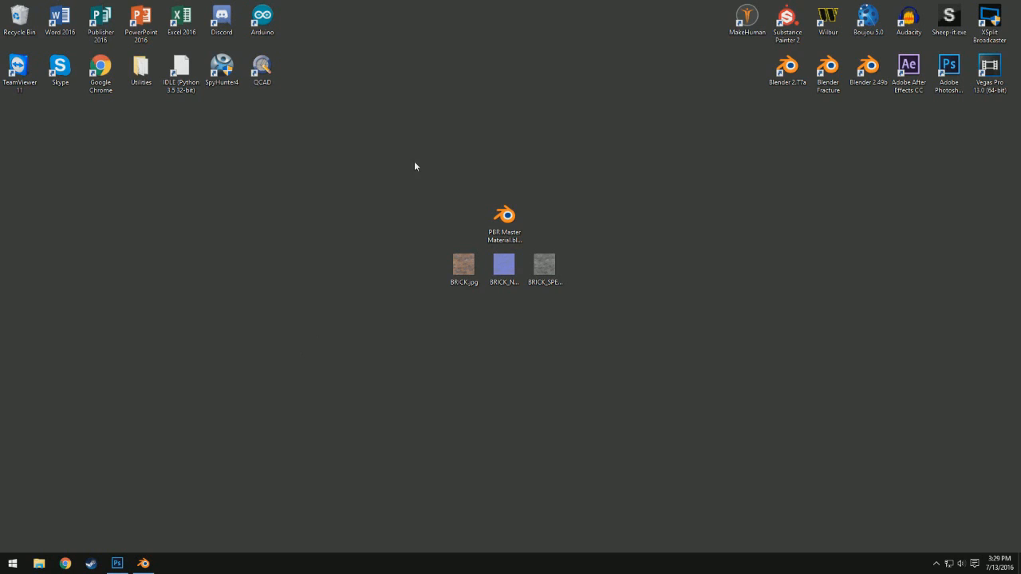
left_click(504, 220)
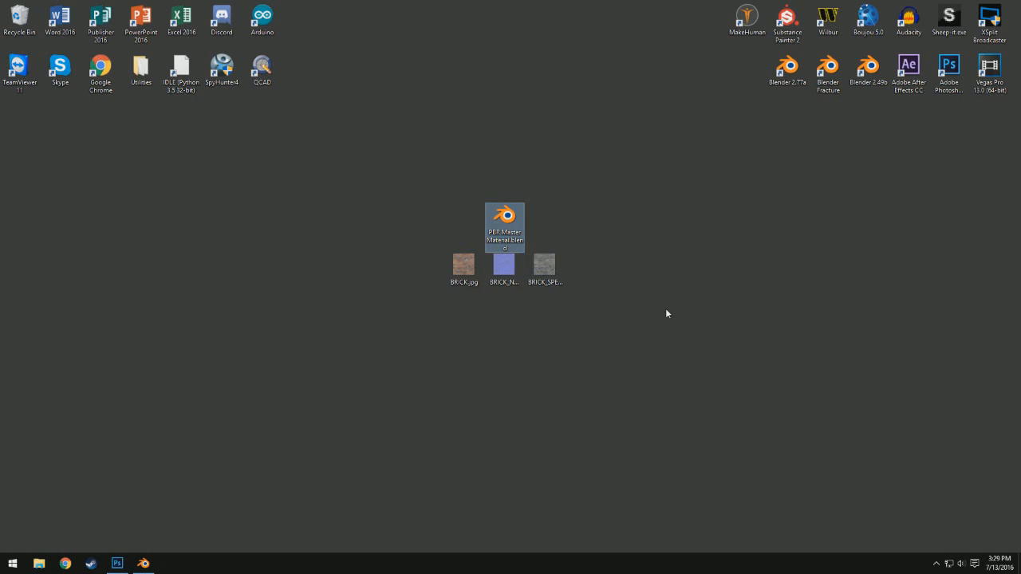
mouse_move(651, 267)
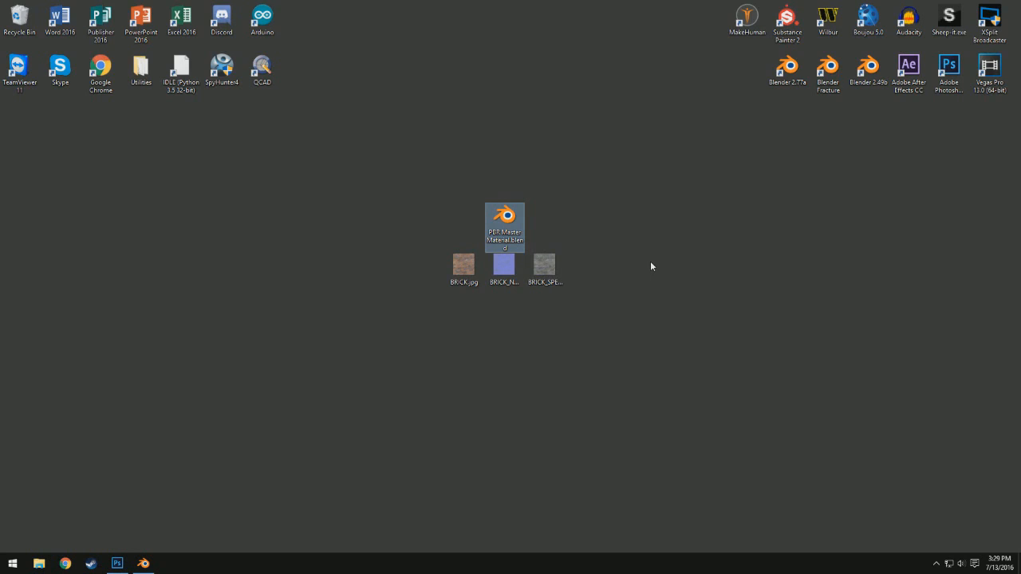